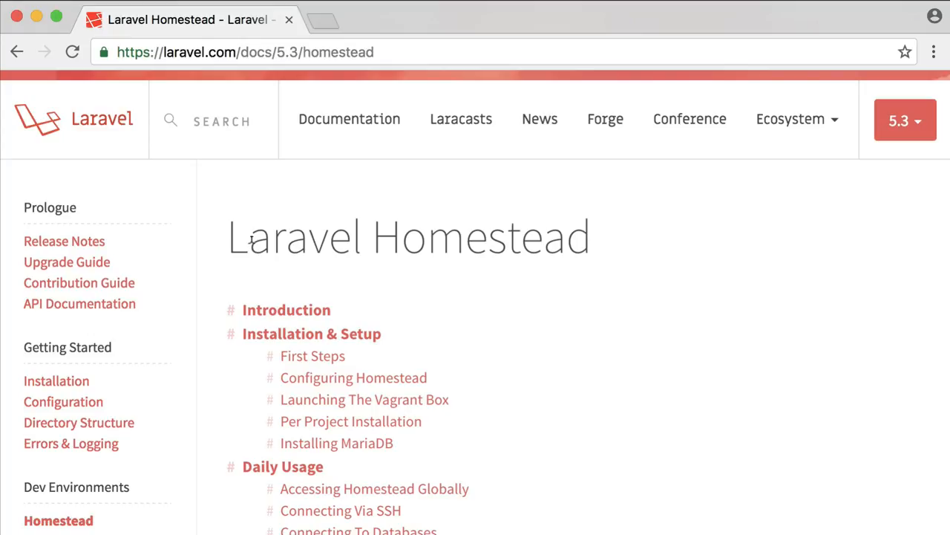
Step: Download VirtualBox for OS X hosts from virtualbox.org, then bring up the Vagrant downloads page
scroll(down, 3)
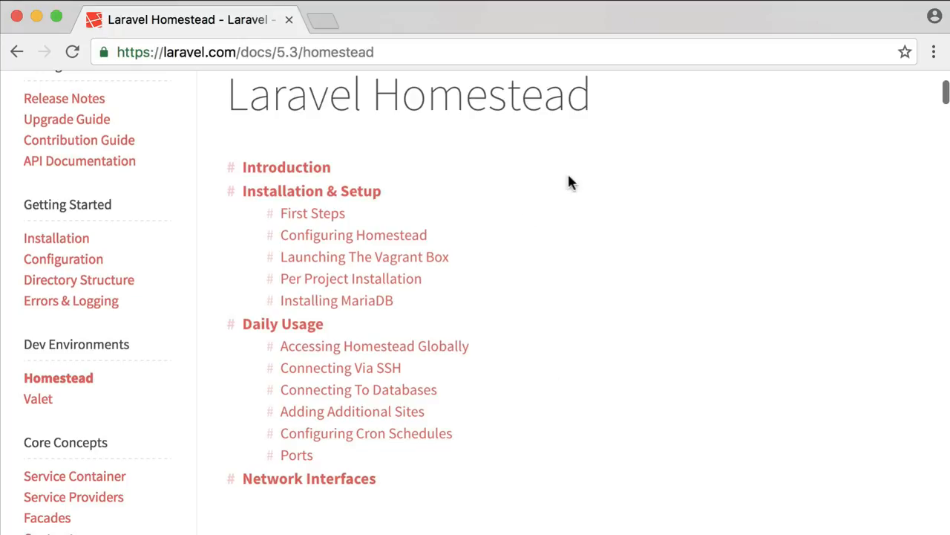
scroll(down, 3)
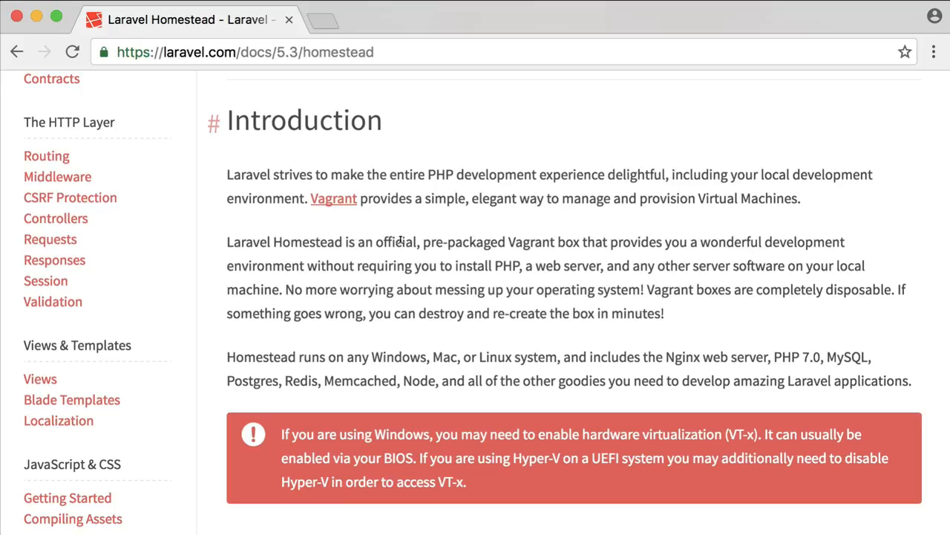
text(virtualbox.org/wiki/Downloads)
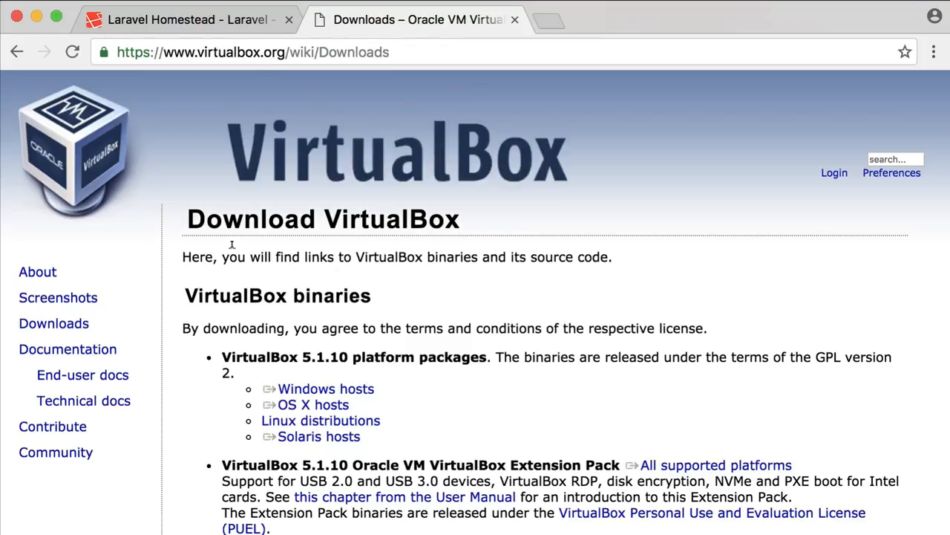
click(321, 389)
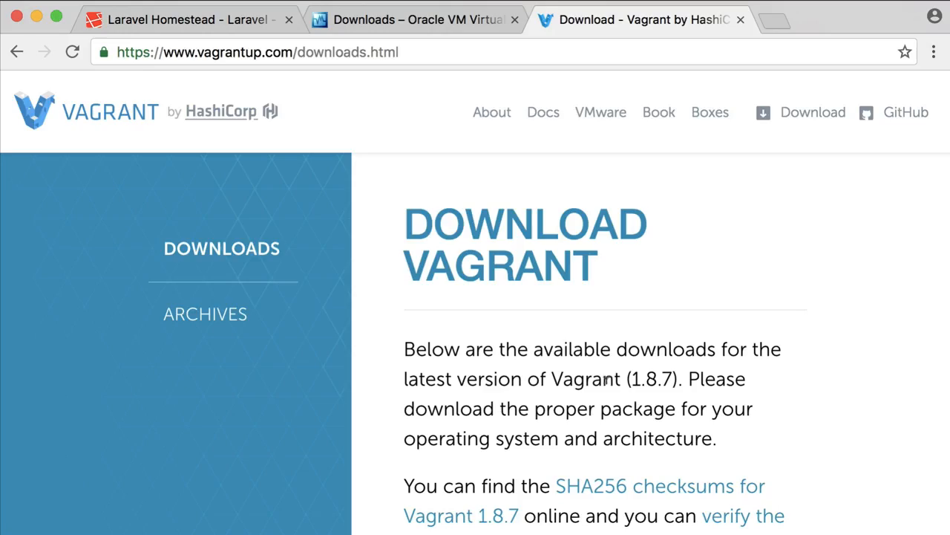
scroll(down, 3)
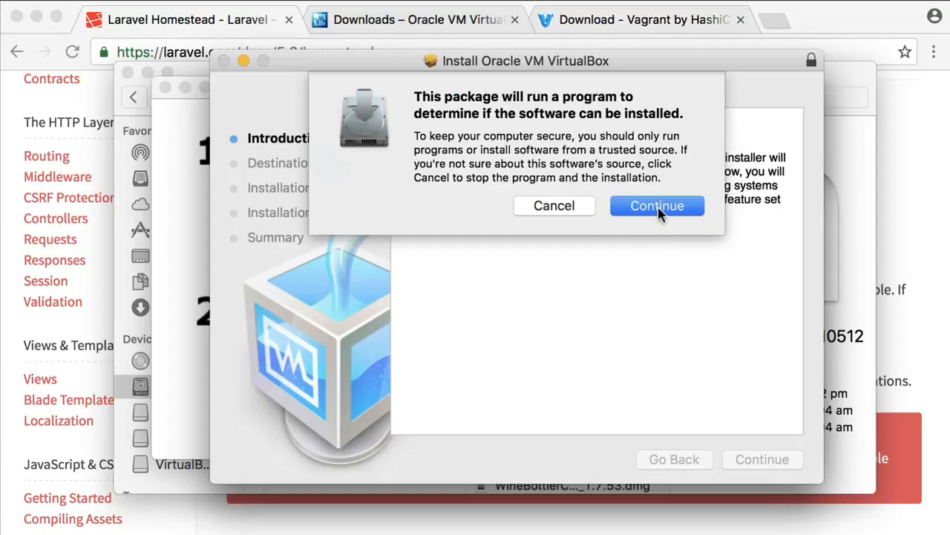
Step: Let the VirtualBox installer run its check and close it once finished
click(657, 205)
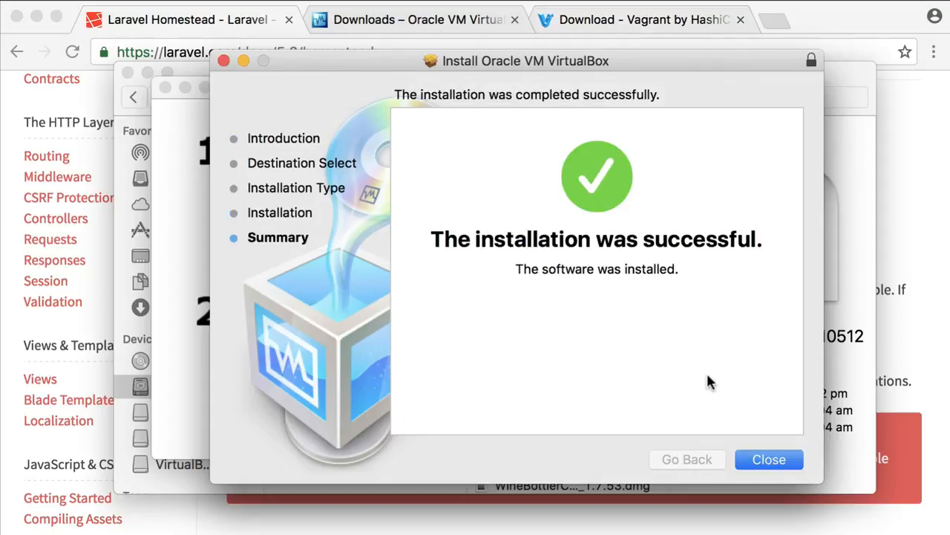
click(769, 459)
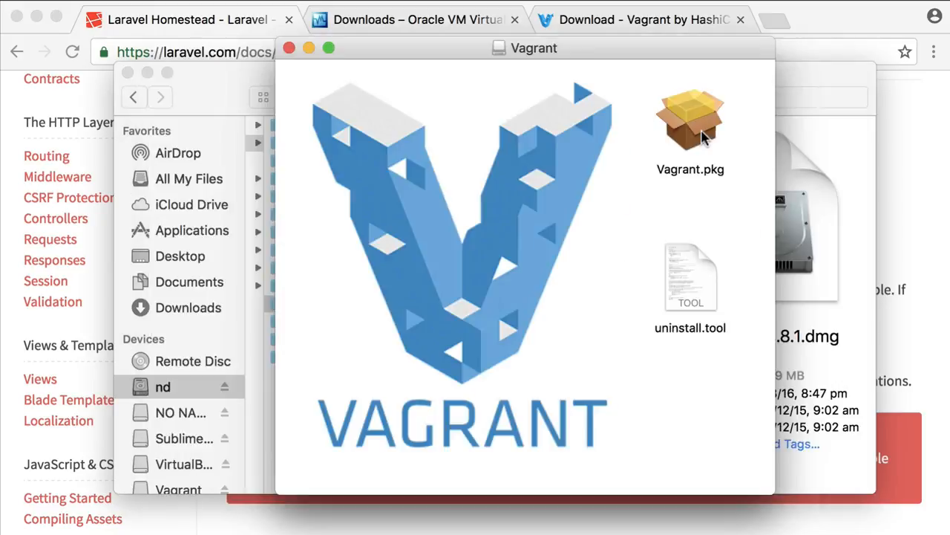
Step: Run the Vagrant.pkg installer with the standard installation and close it when done
double_click(689, 118)
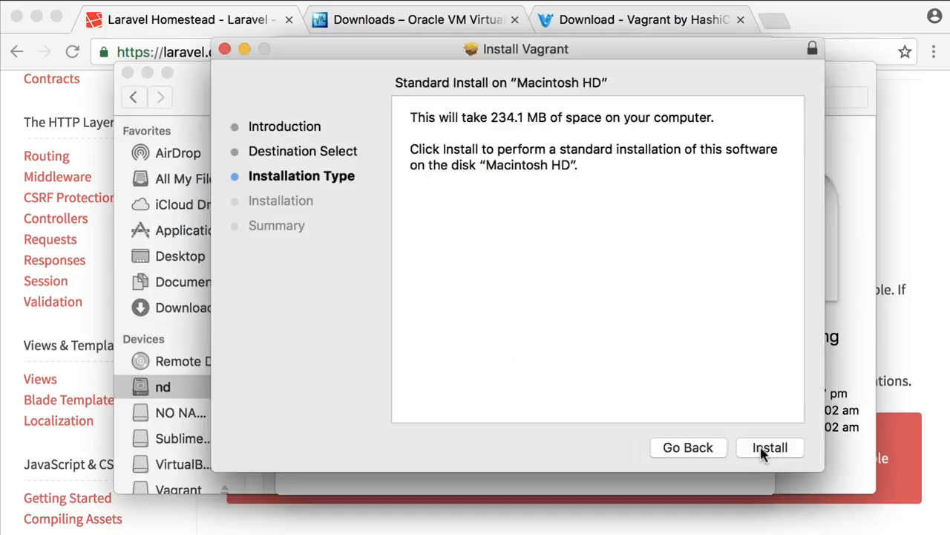
click(772, 447)
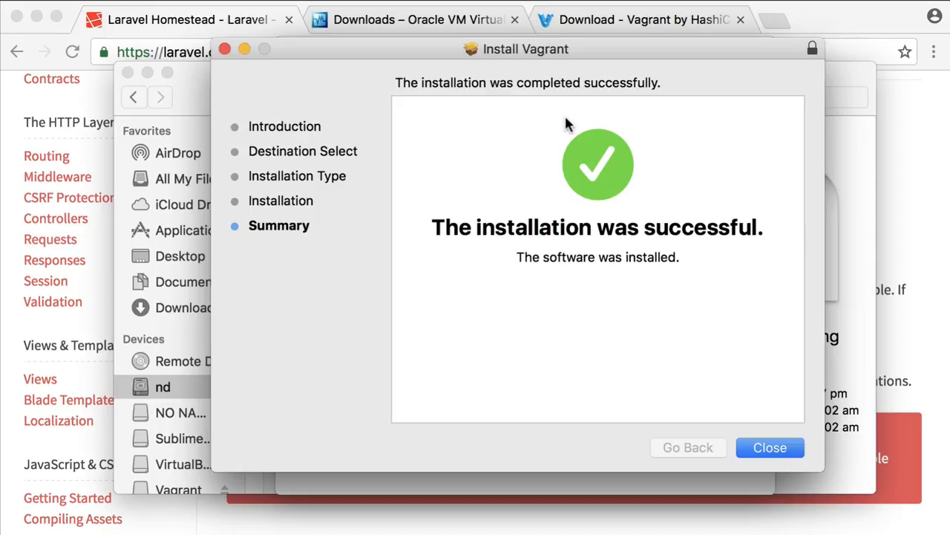
click(770, 449)
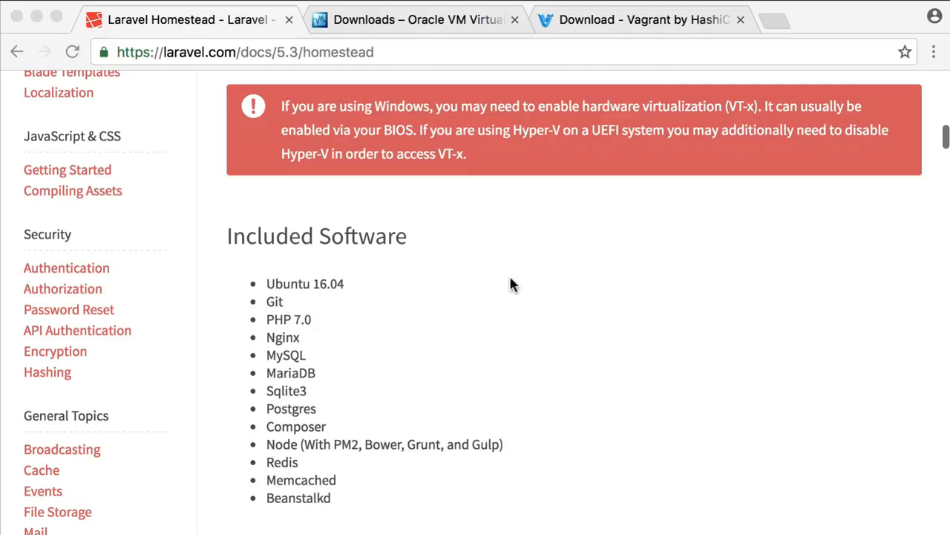
scroll(down, 3)
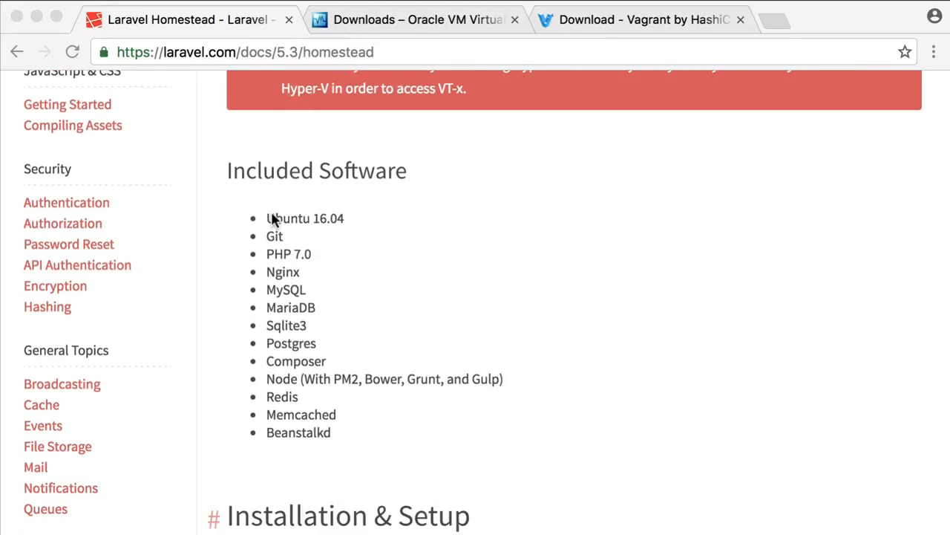
mouse_move(274, 258)
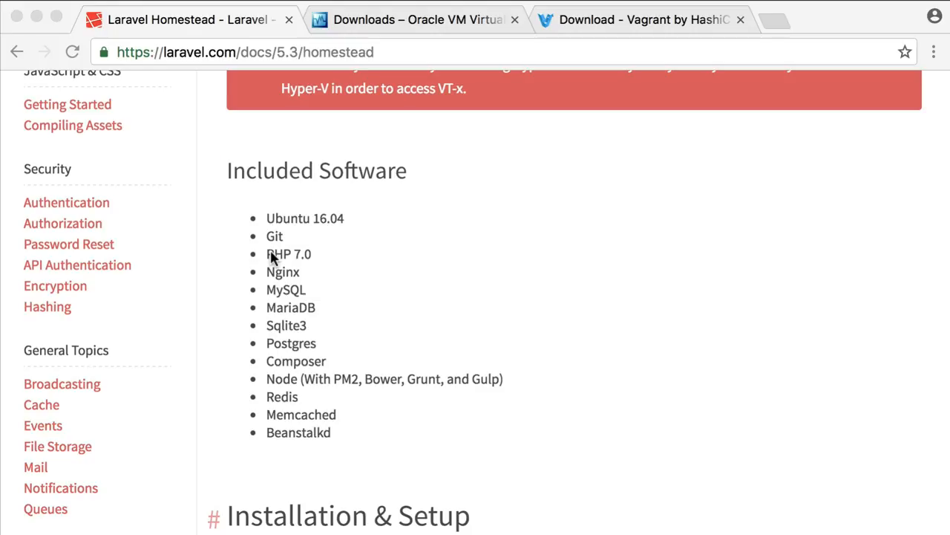
scroll(down, 3)
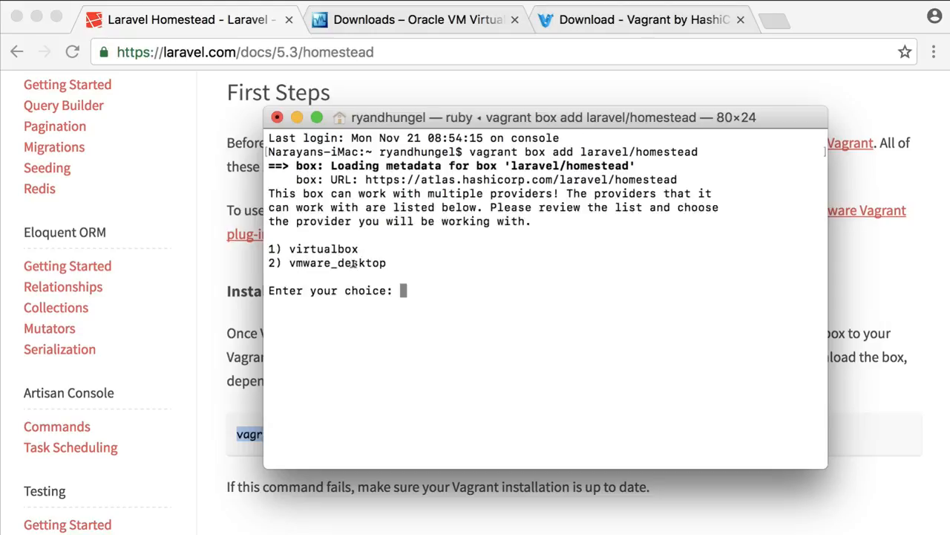
Step: Choose provider 1 (virtualbox) for the laravel/homestead box being added
text(1)
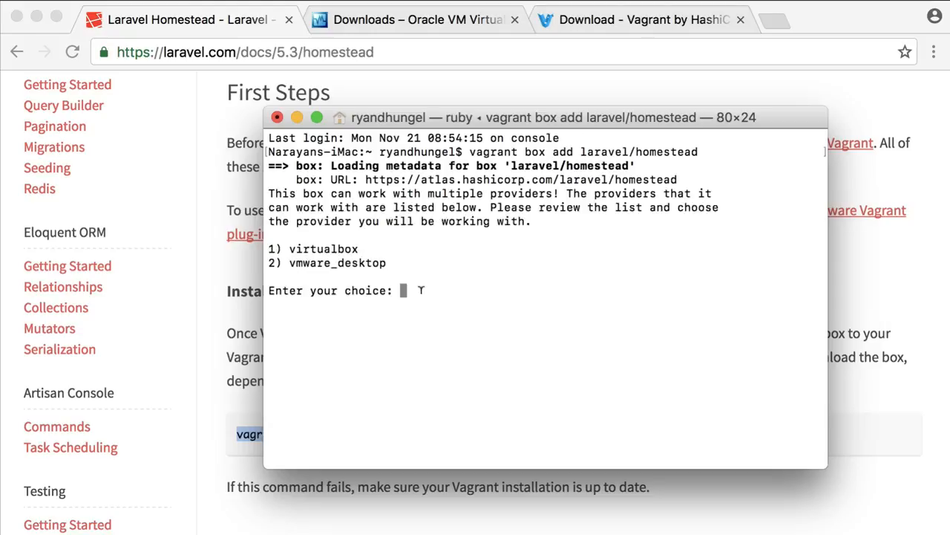
text(1)
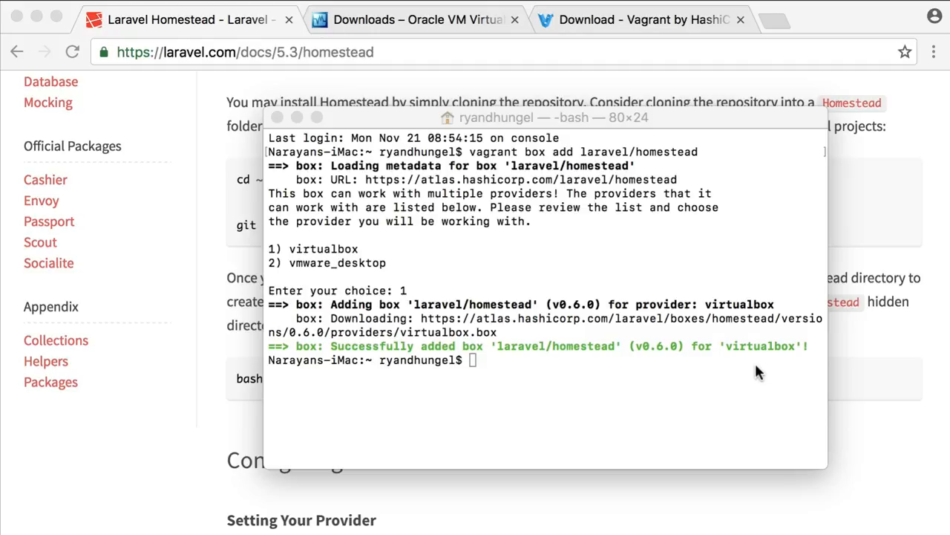
mouse_move(542, 389)
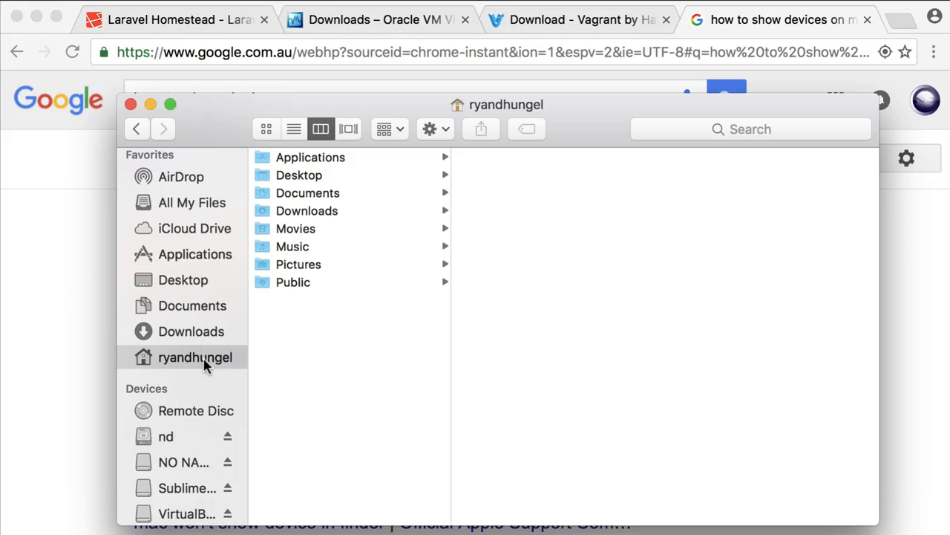
mouse_move(327, 363)
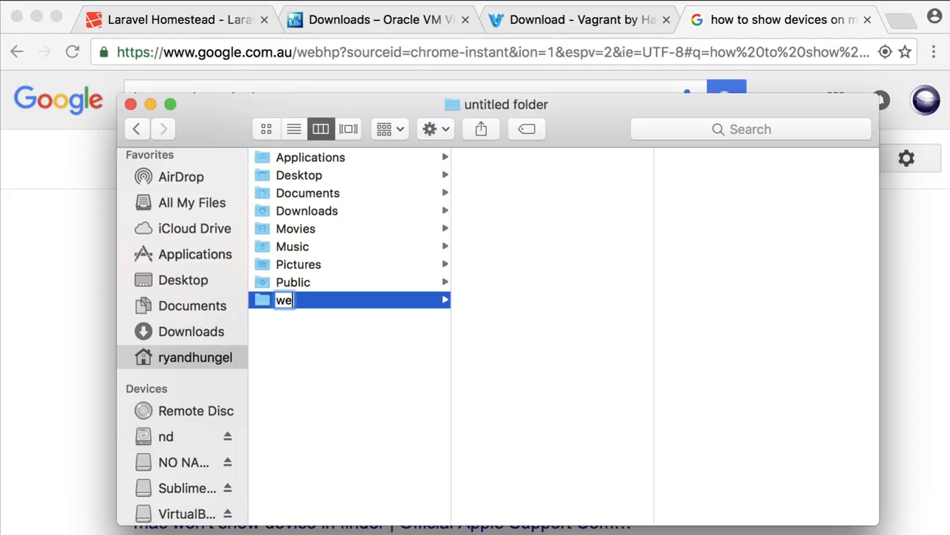
Step: Name the new home-folder directory 'web' and confirm it with ls in Terminal
text(b)
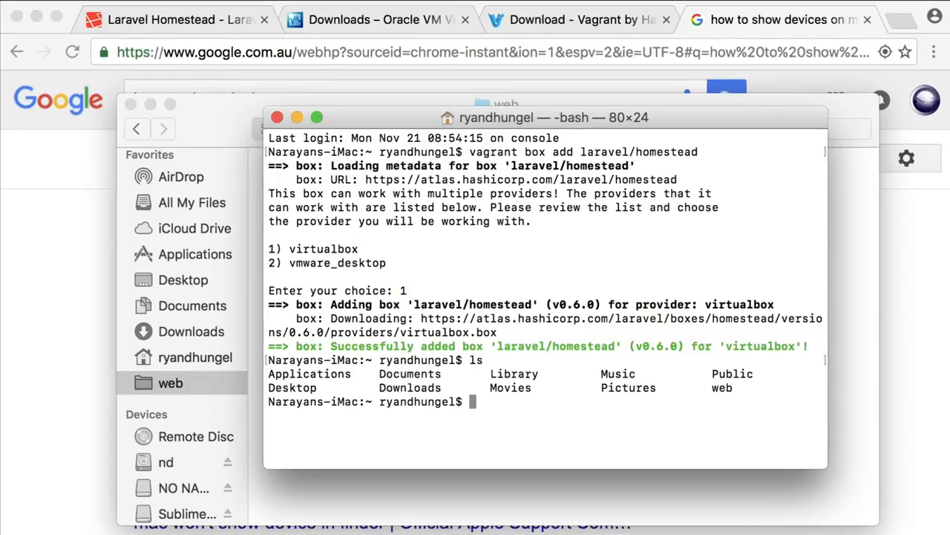
click(179, 21)
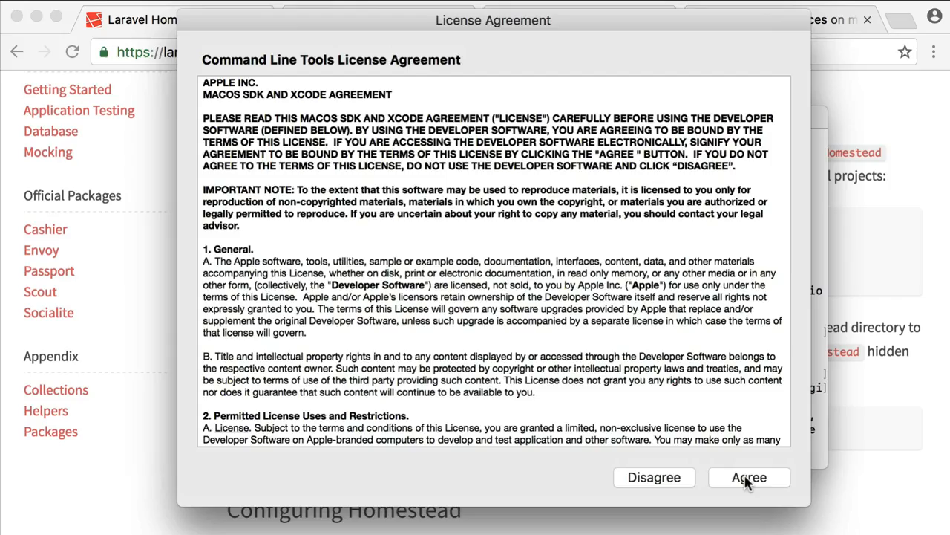
Step: Agree to the Command Line Tools license and dismiss the completion notice
click(748, 478)
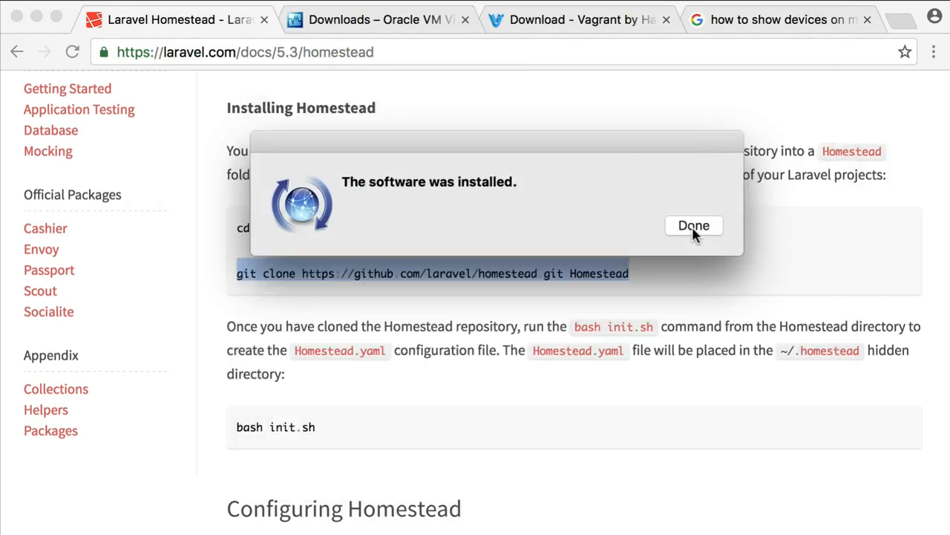
click(693, 226)
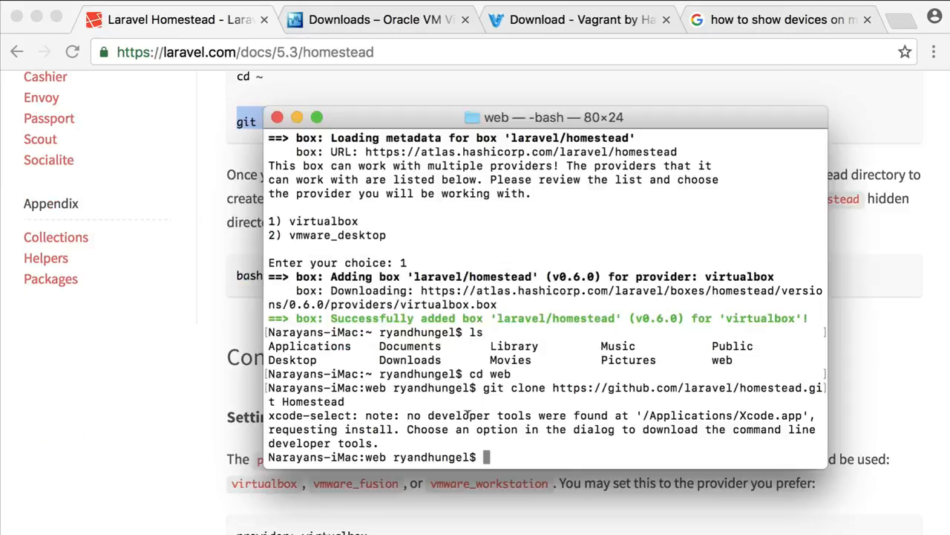
Step: Clone Homestead into web, run bash init.sh inside it, and return to the Homestead docs
key(Return)
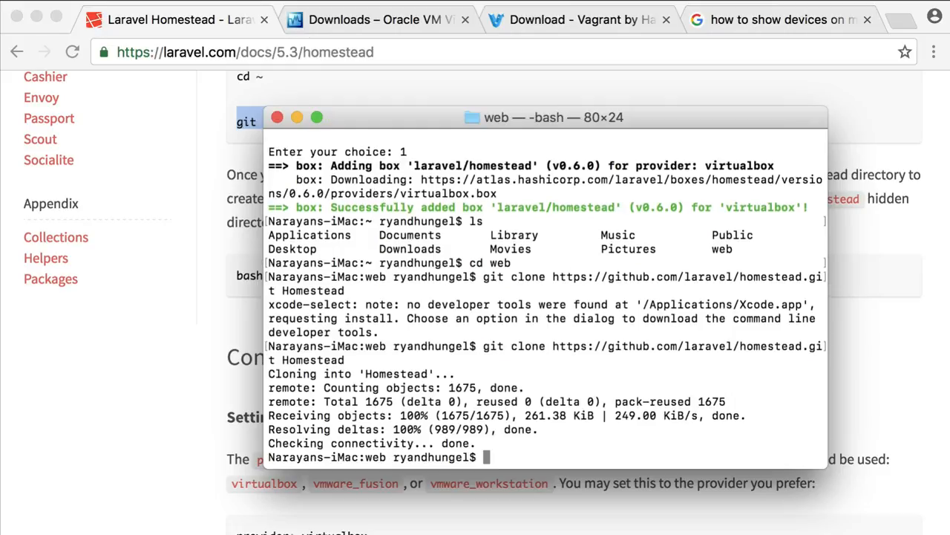
text(bash init.sh)
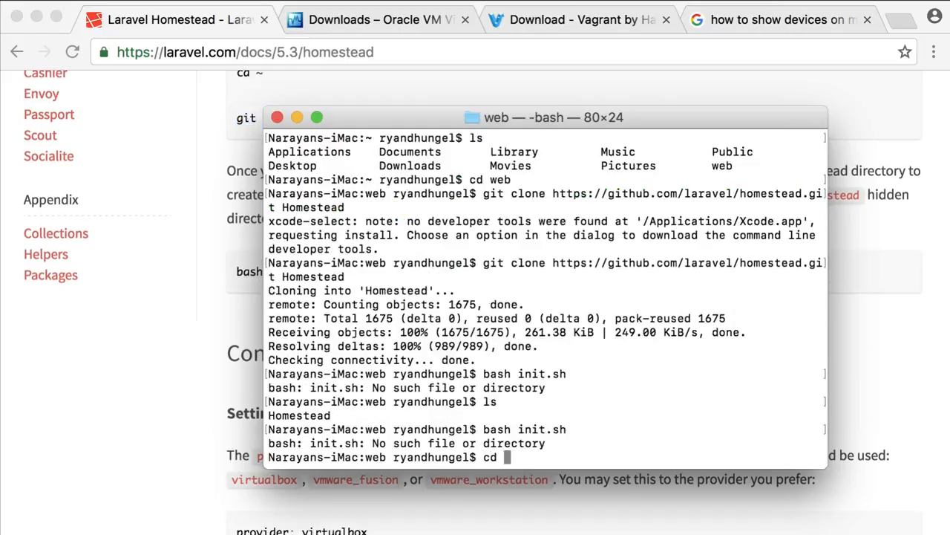
text(Homestead)
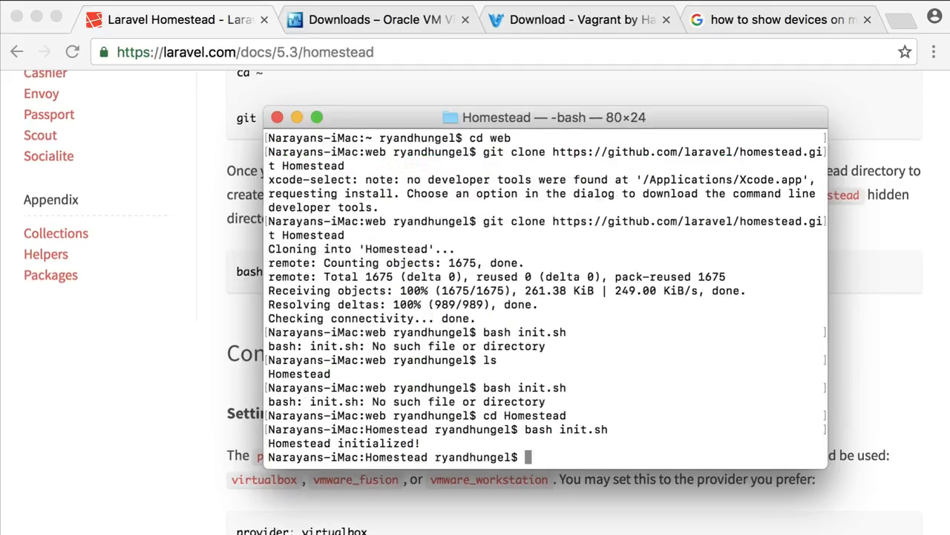
double_click(338, 443)
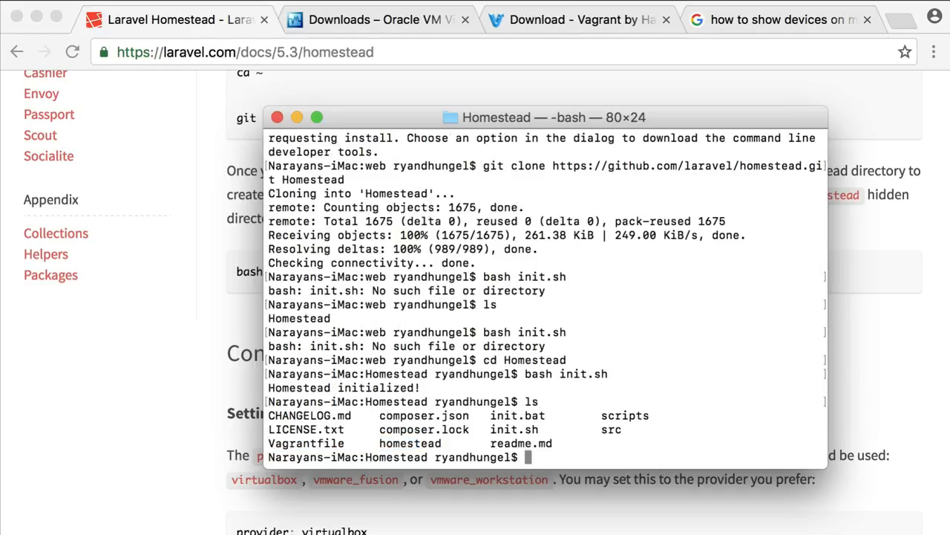
click(276, 117)
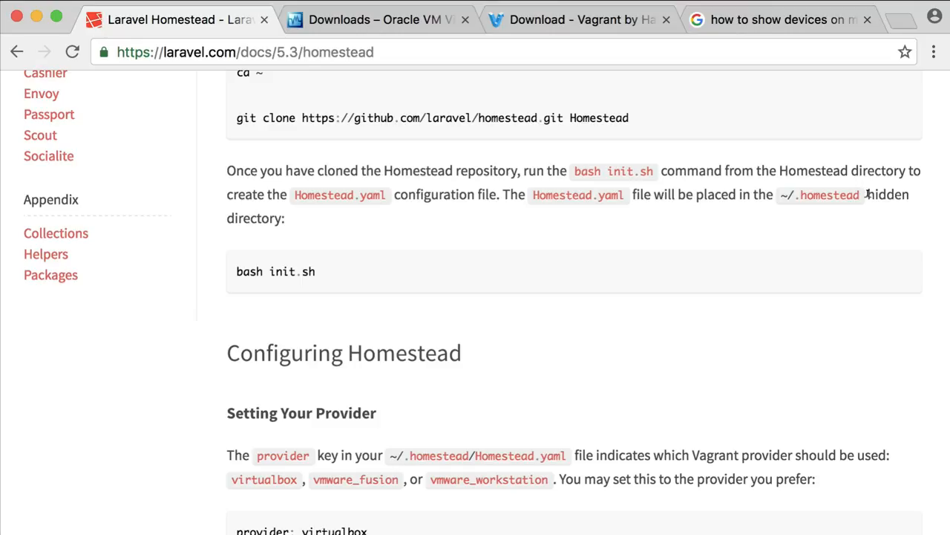
Step: Grab the ~/.homestead path from the docs to cd into it and list its files
double_click(821, 196)
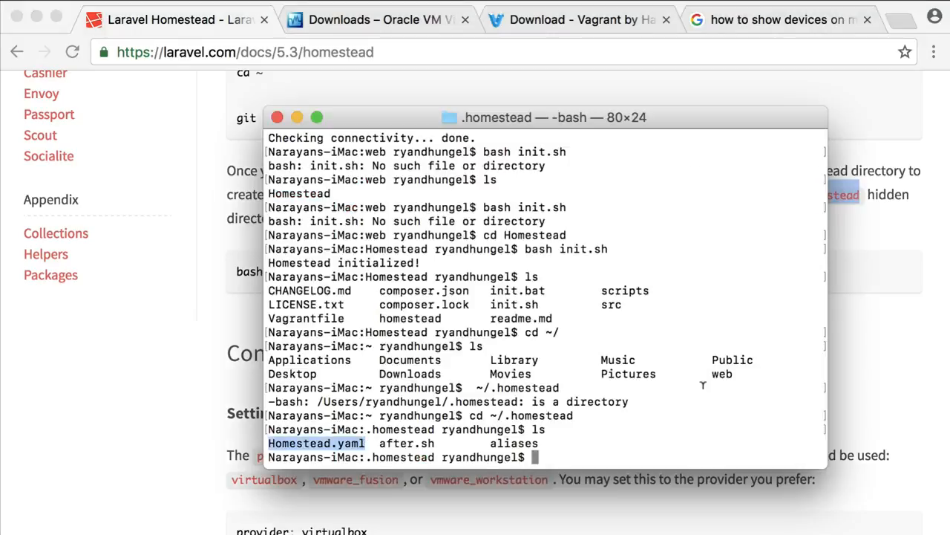
mouse_move(202, 526)
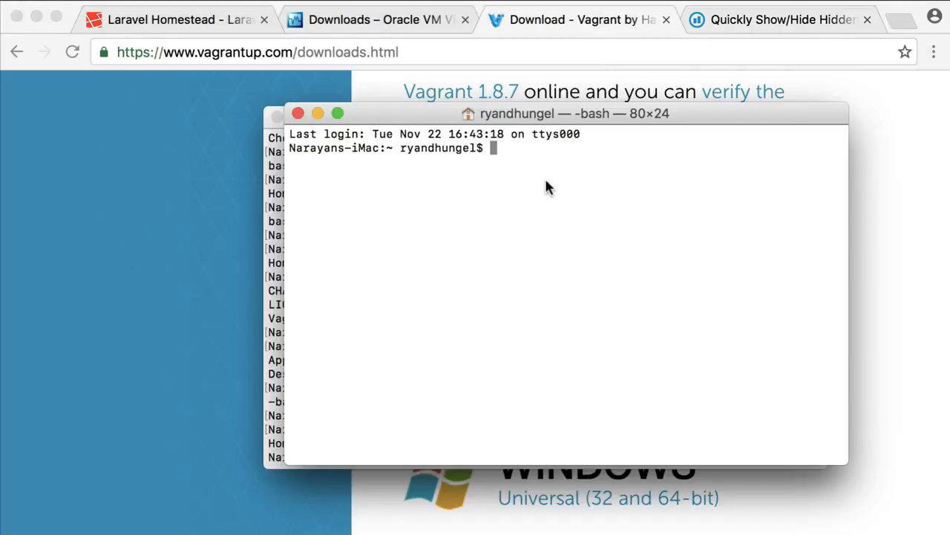
Step: Set com.apple.finder AppleShowAllFiles YES and view the home folder's dot-folders in Finder
text(defaults write com.apple.finder AppleShowAllFiles YES)
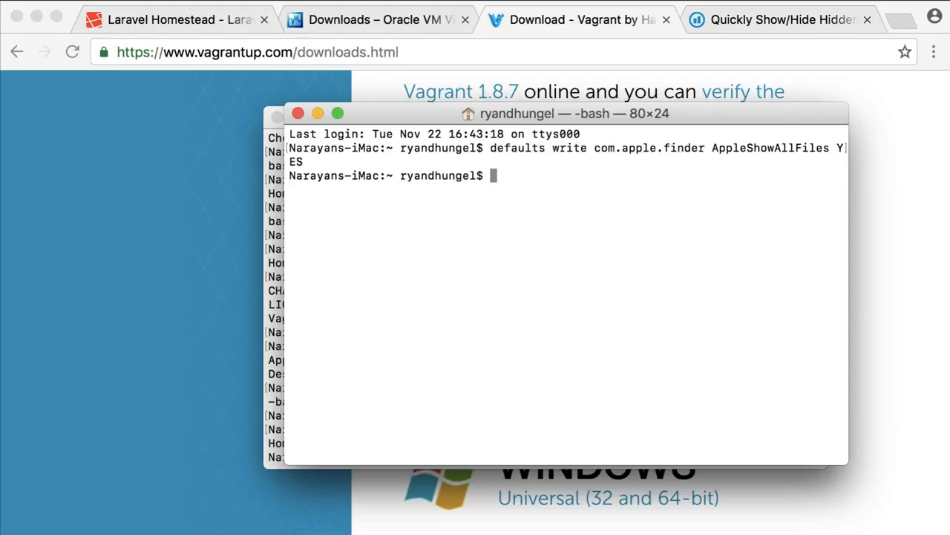
click(795, 17)
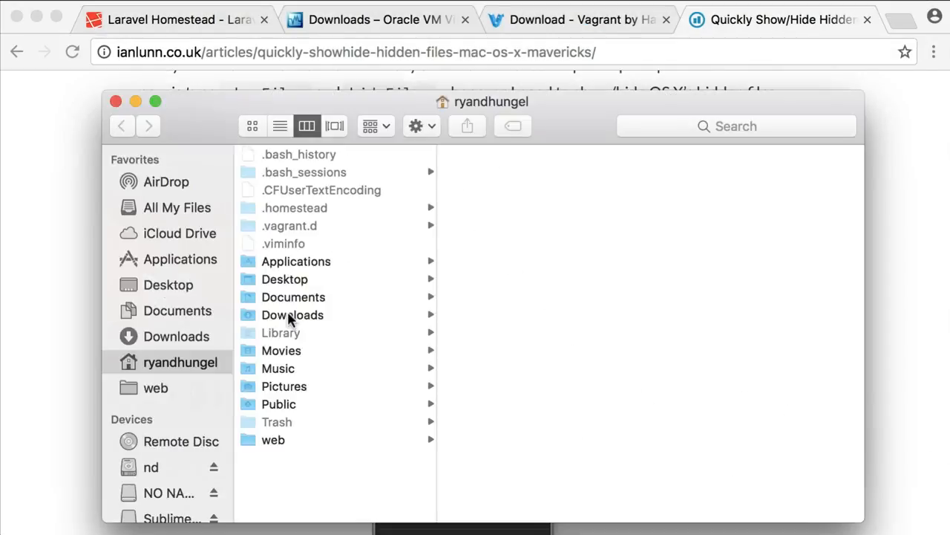
mouse_move(285, 249)
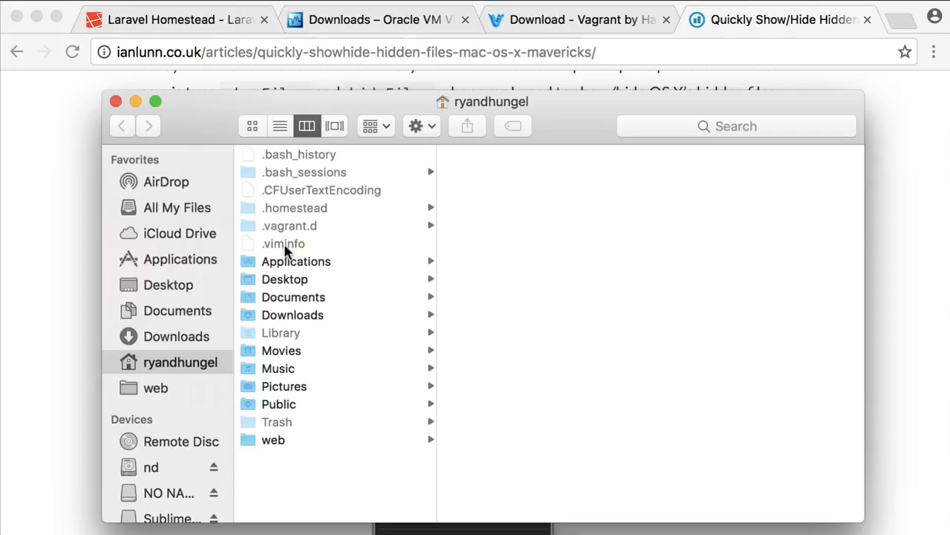
mouse_move(319, 214)
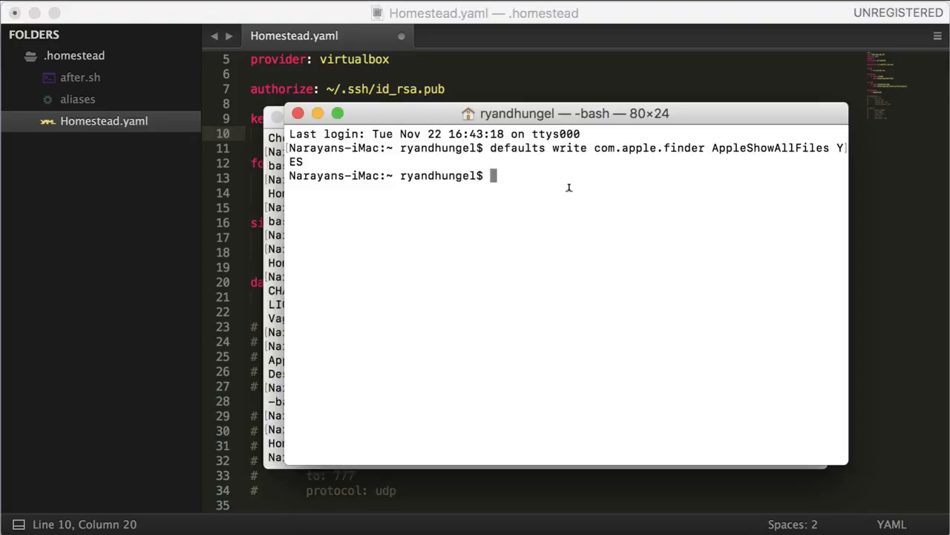
text(ssh-)
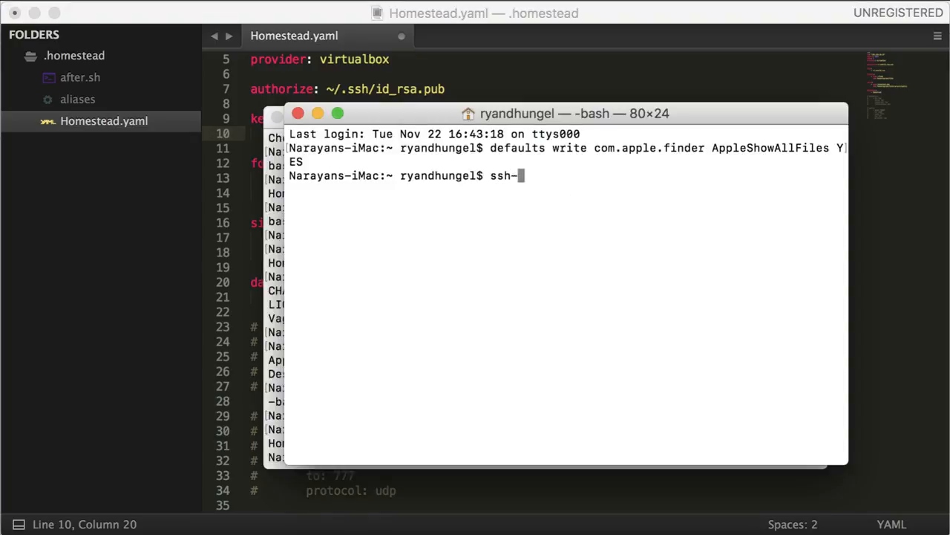
text(keygen -t)
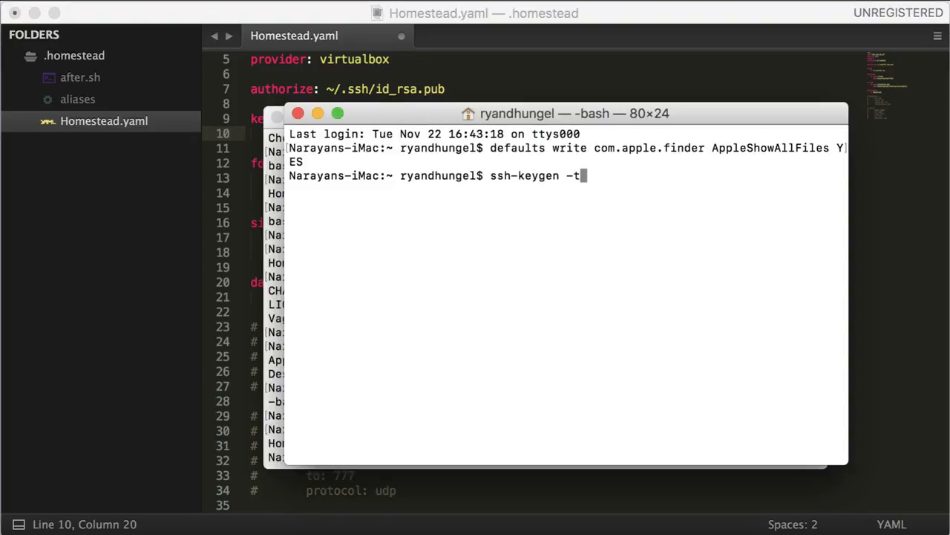
text(rsa -C ")
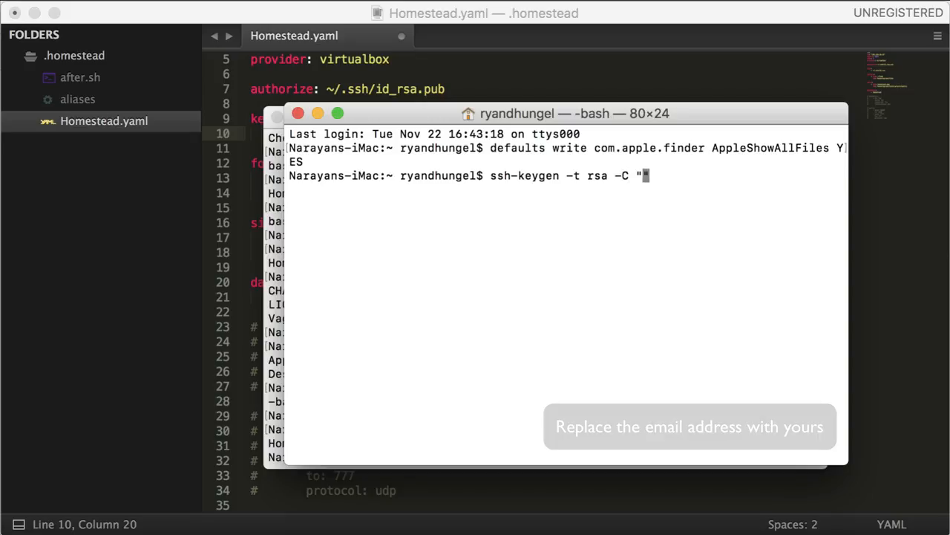
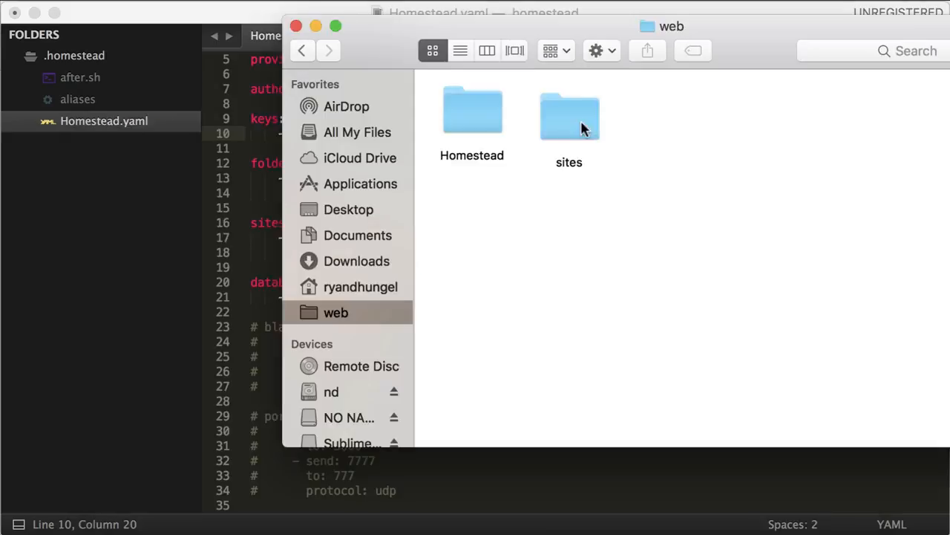
Step: Drag the sites folder from web into the Sublime Text sidebar next to .homestead
click(569, 115)
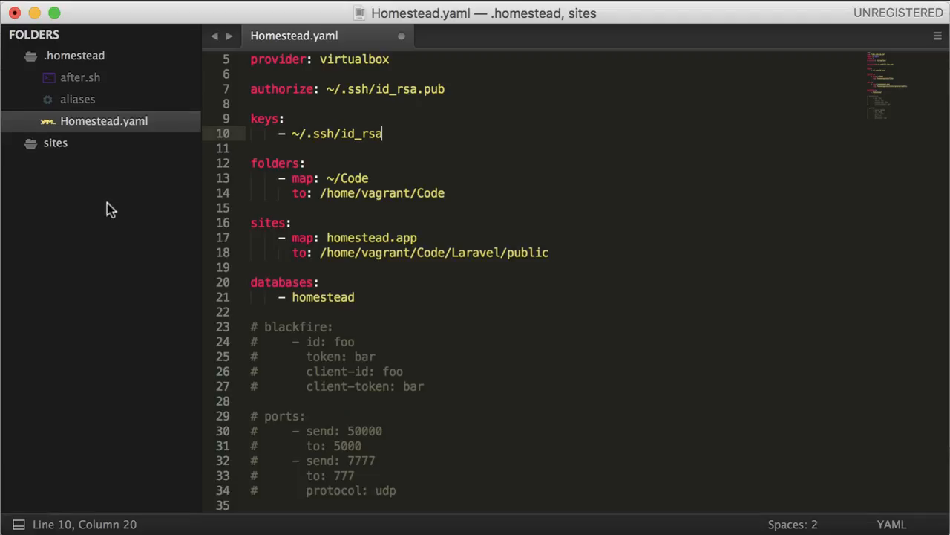
Step: Create index.php in the test folder with a PHP echo printing 'Installing Laravel'
right_click(66, 163)
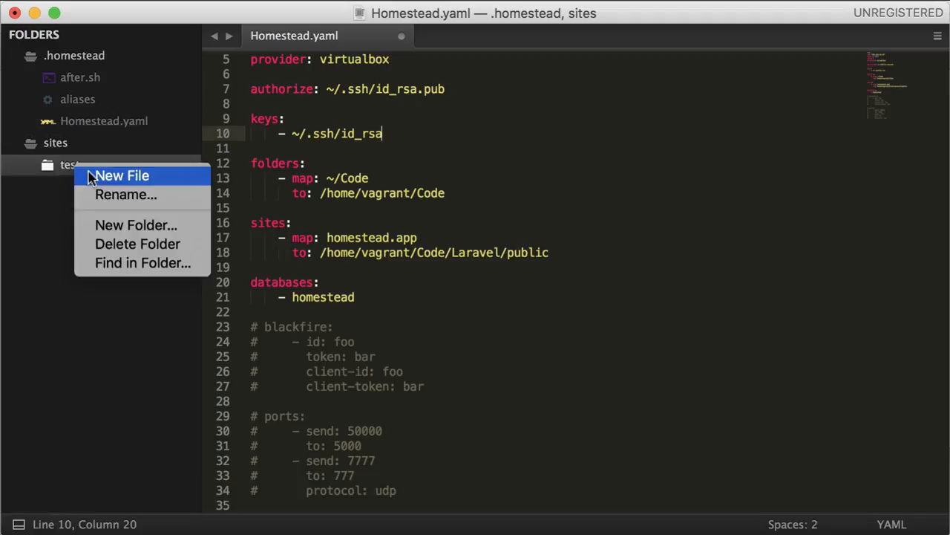
click(122, 175)
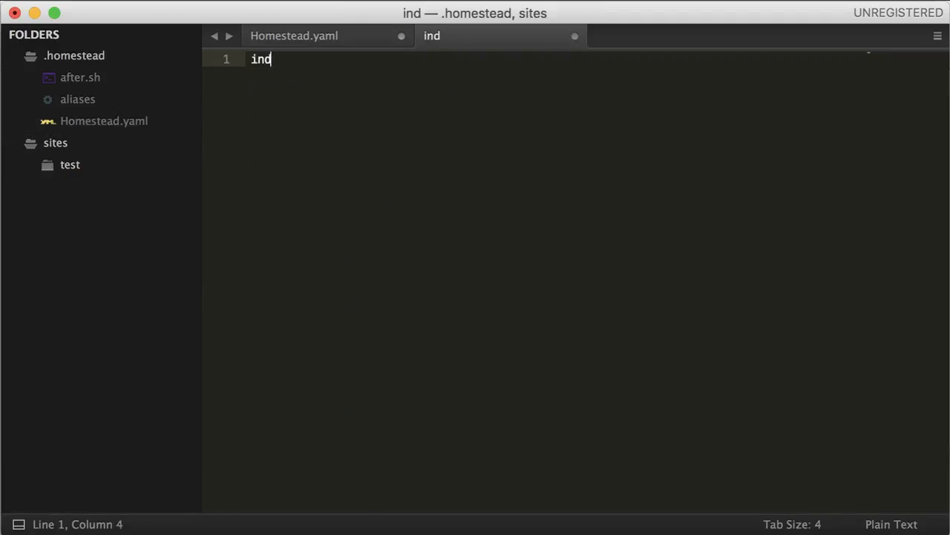
key(cmd+s)
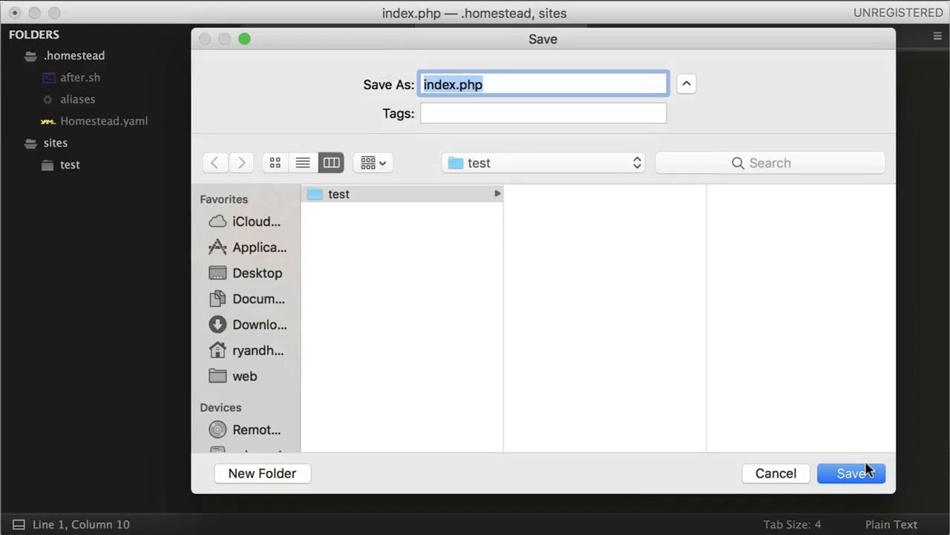
click(859, 472)
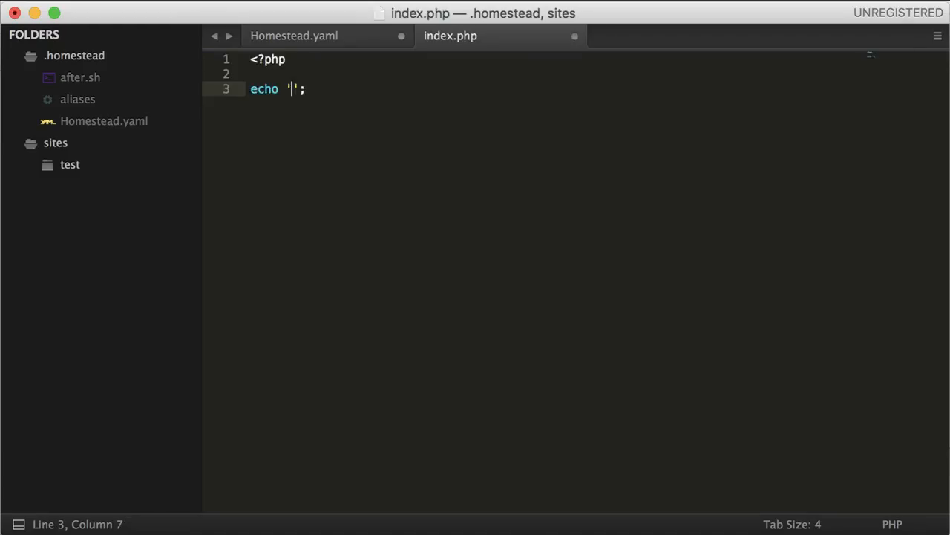
text(Installing Larave)
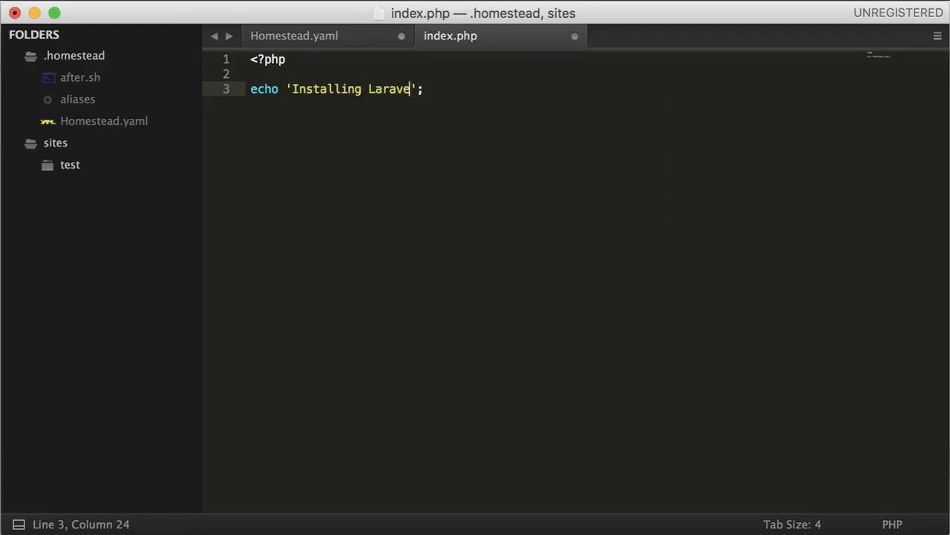
click(294, 35)
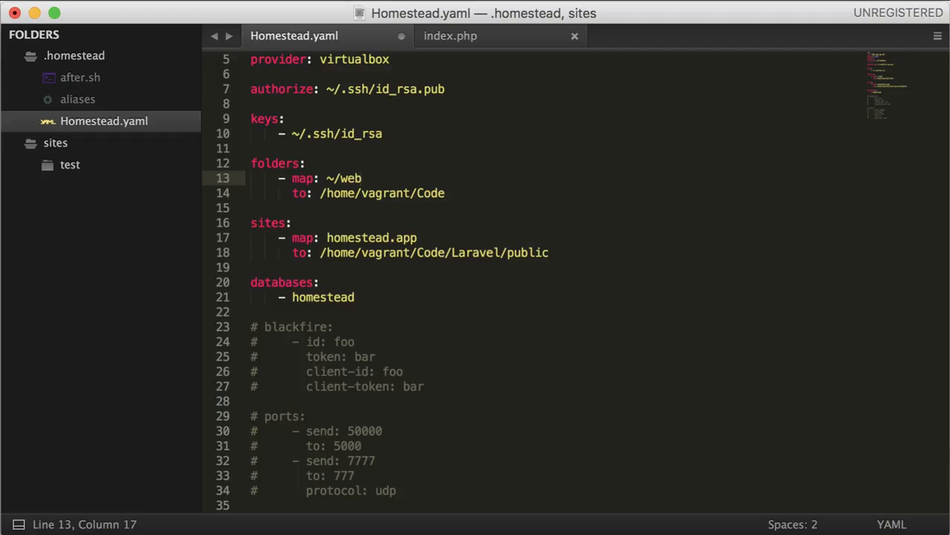
Step: Map ~/web/sites to /home/vagrant/sites and point test.app at sites/test/public, then save
text(/sites)
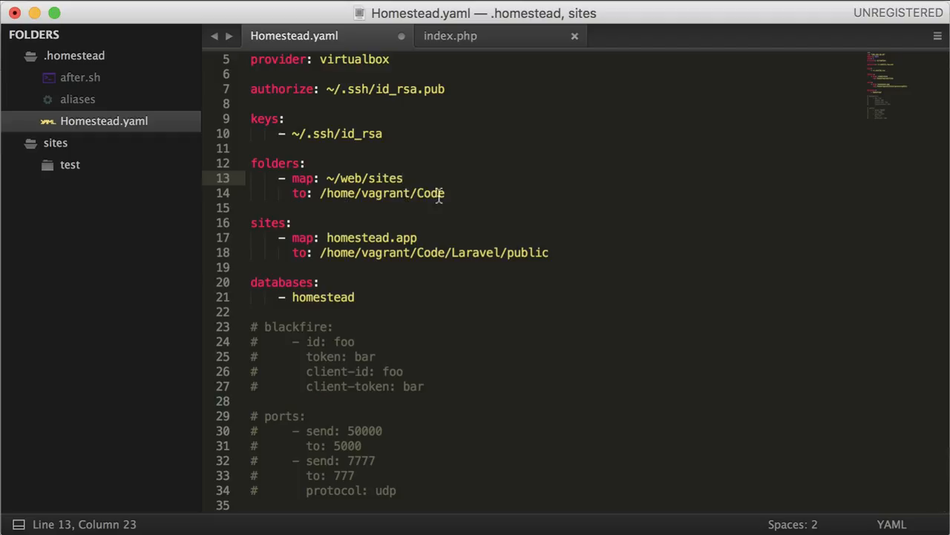
text(site)
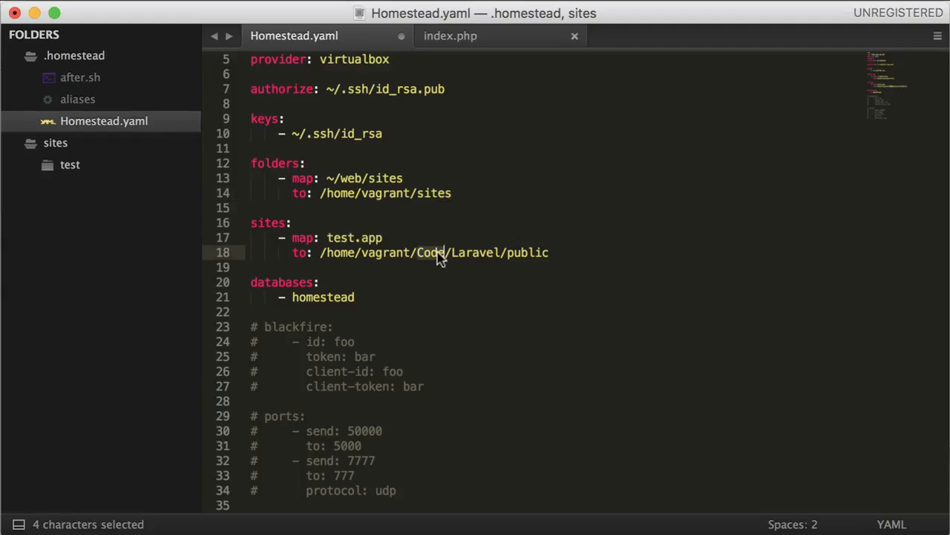
text(sites)
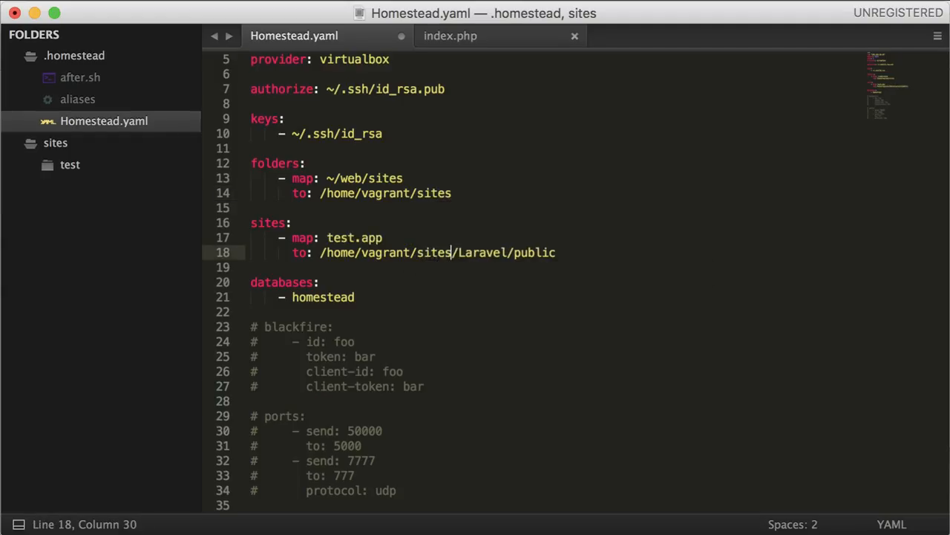
text(test)
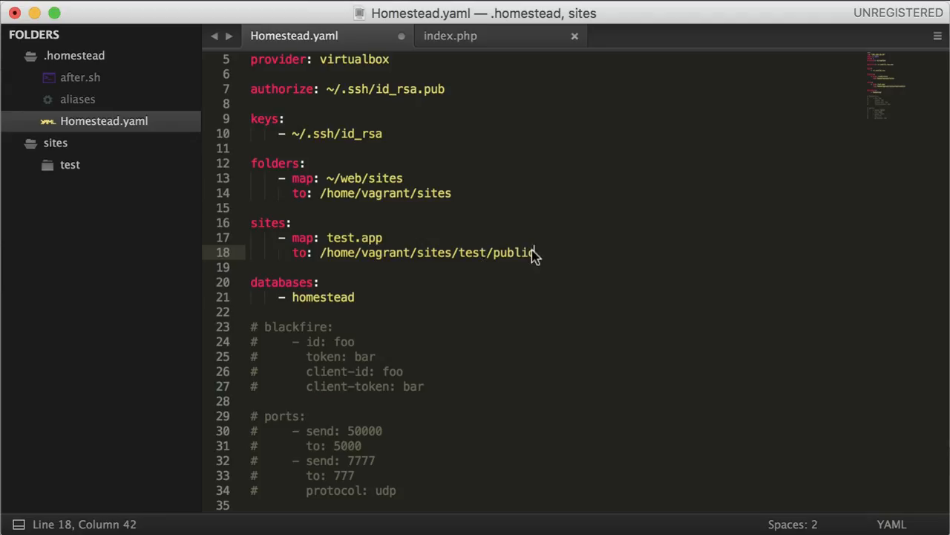
key(backspace)
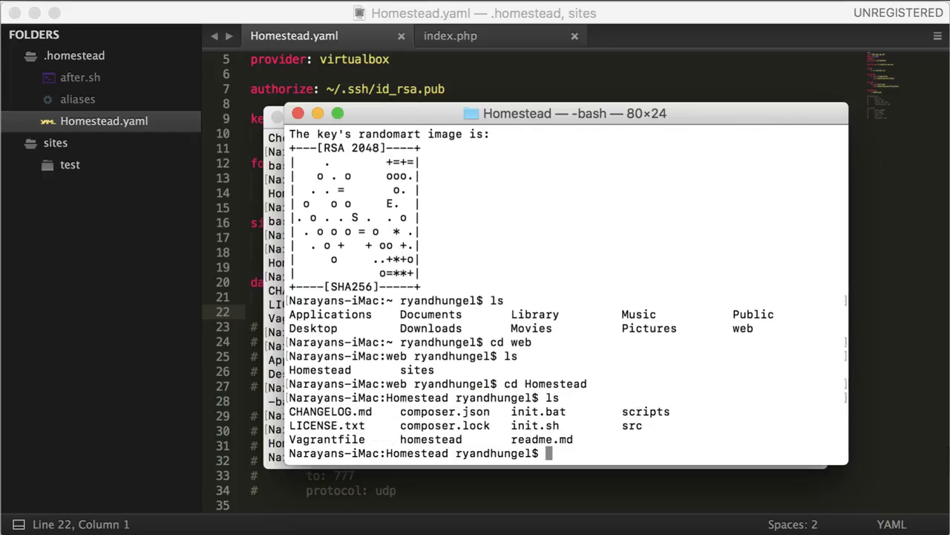
Step: Run 'vagrant up' from web/Homestead to boot the Homestead VM
text(vagrant up)
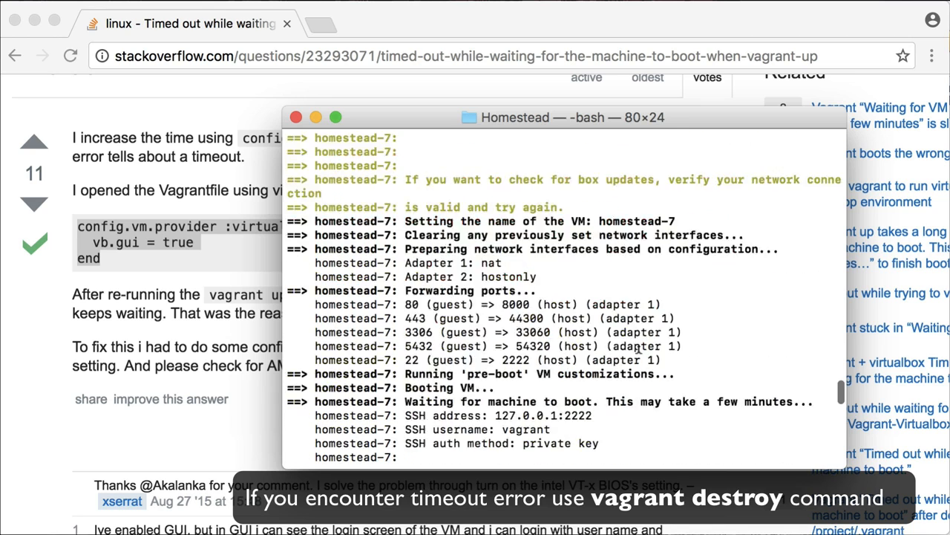
scroll(down, 3)
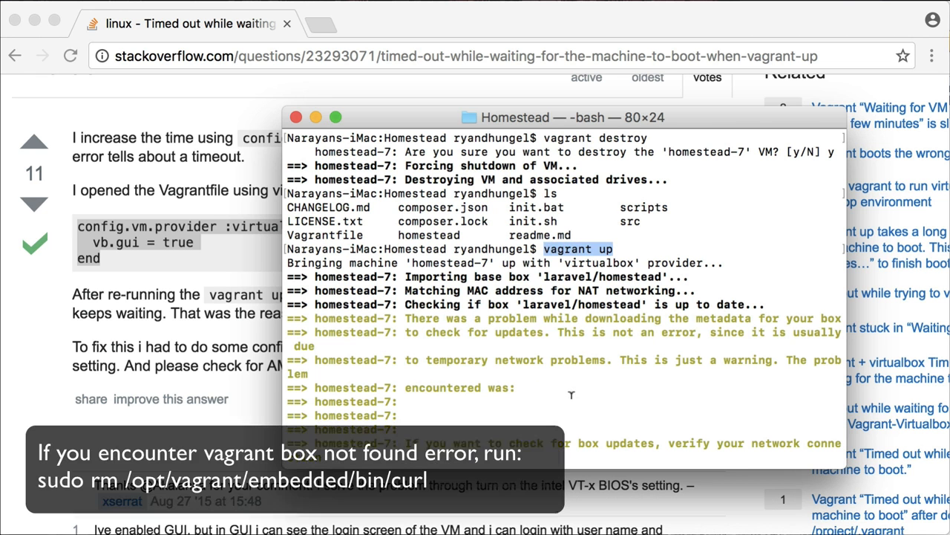
scroll(down, 3)
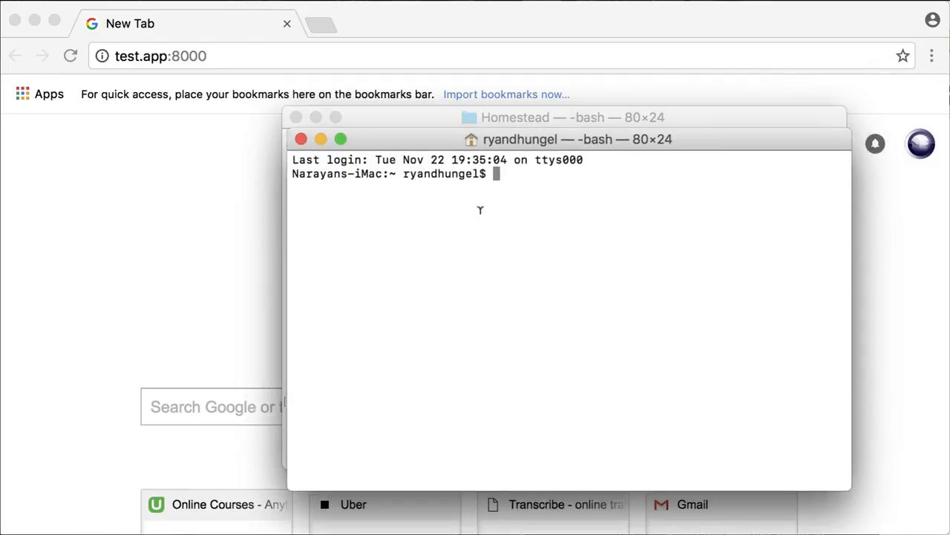
Step: Open /etc/hosts for editing with 'sudo vim /etc/hosts'
text(sudo)
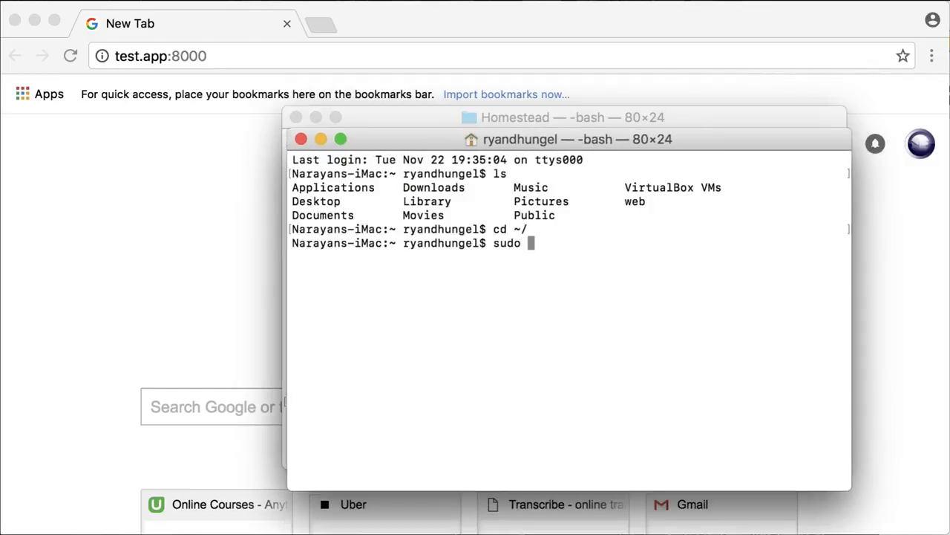
text(vim)
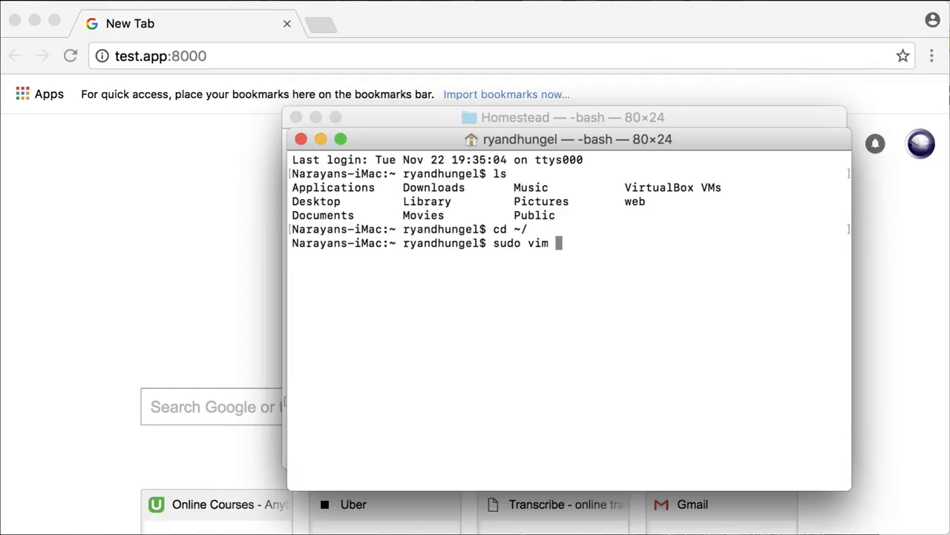
text(/etc/h)
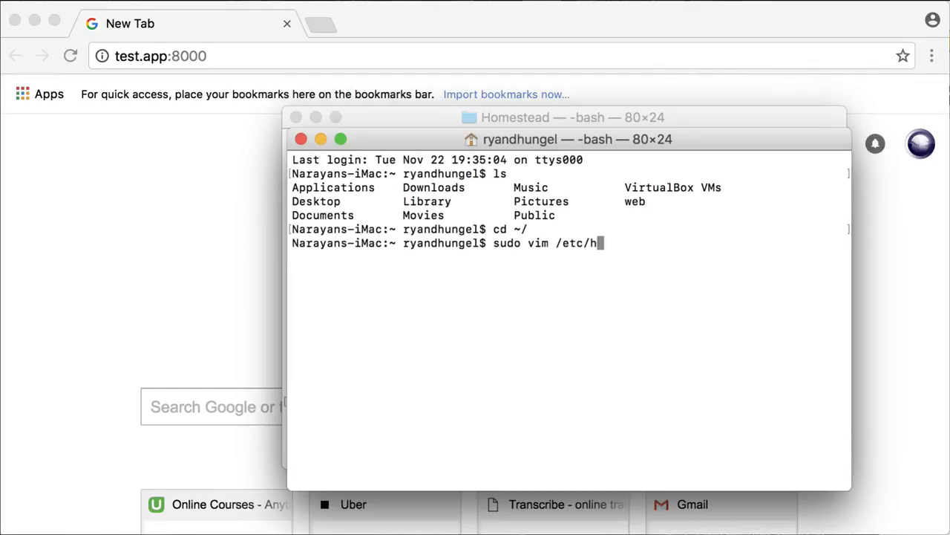
key(Enter)
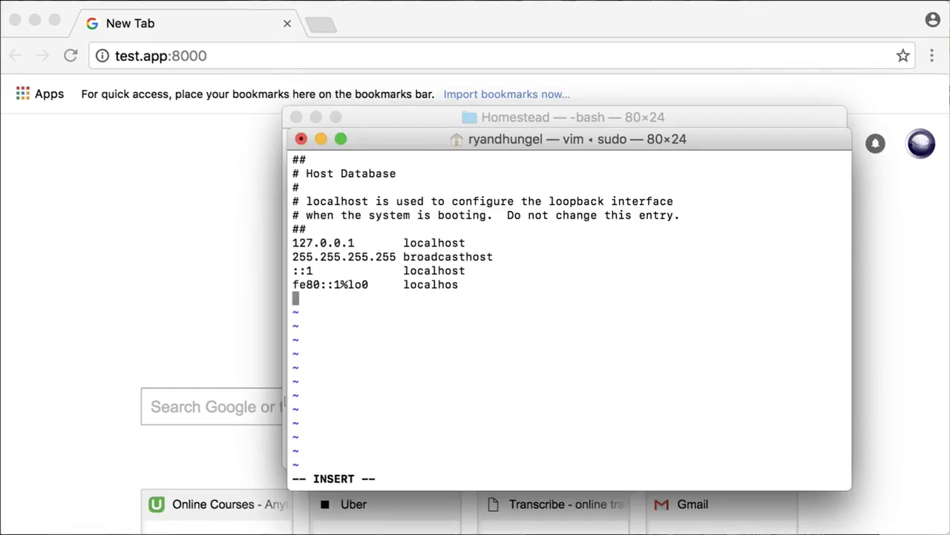
Step: Add a '127.0.0.1 test.app' entry and save the hosts file with :wq
text(127.)
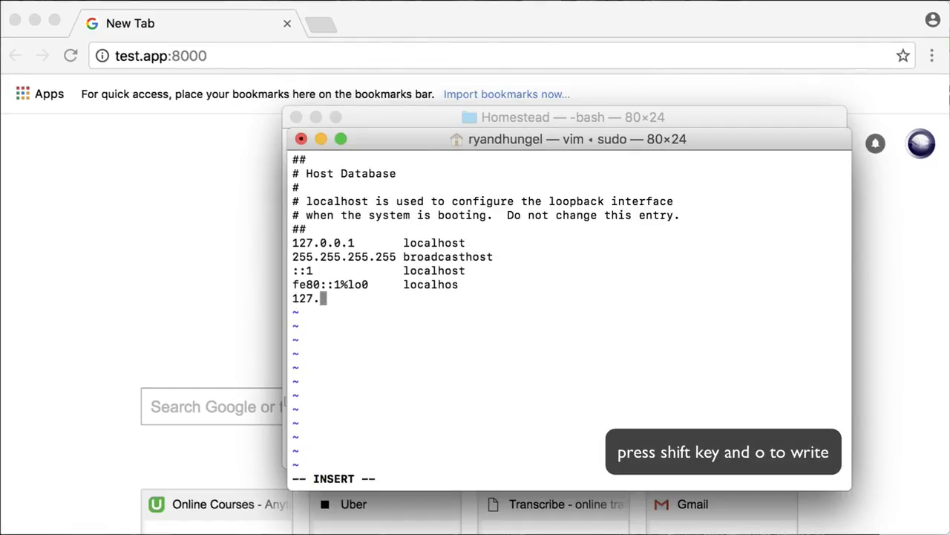
text(0.0.1)
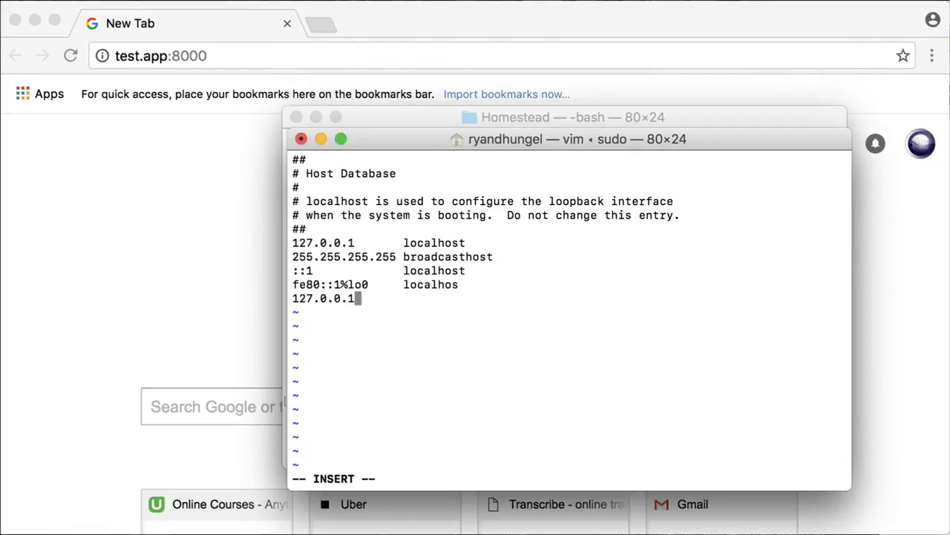
key(Tab)
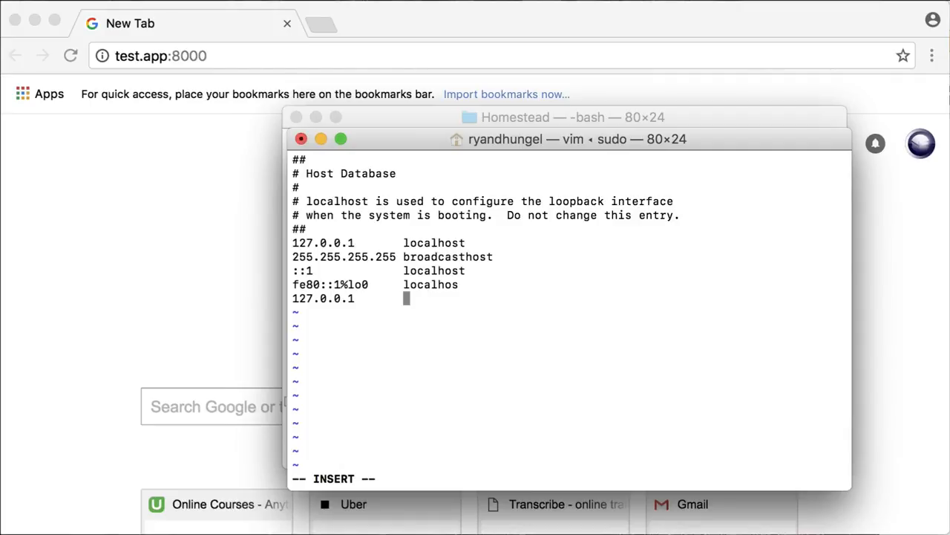
text(test)
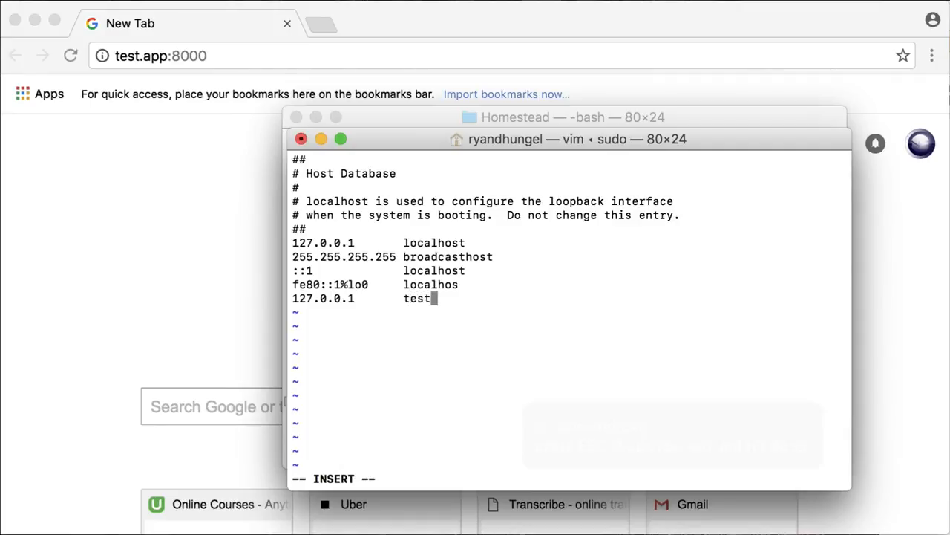
text(.app)
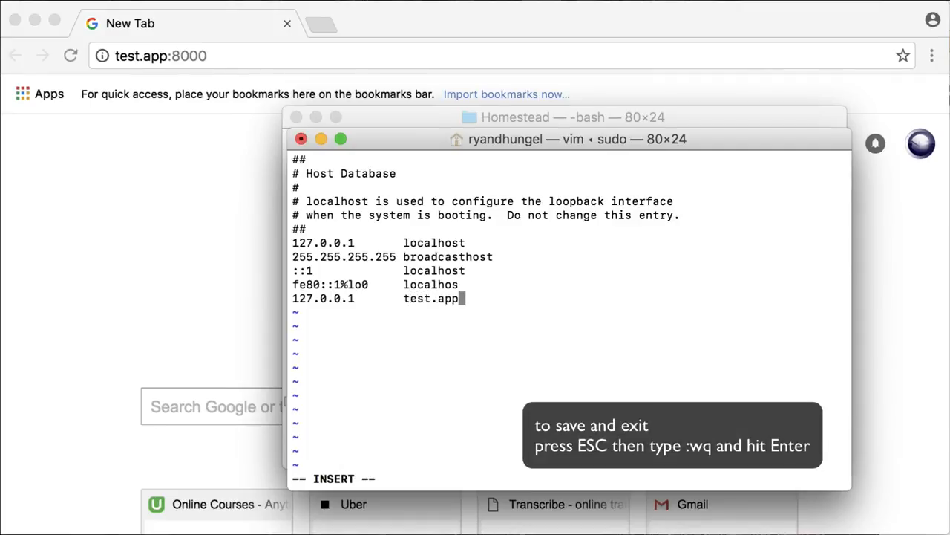
key(Escape)
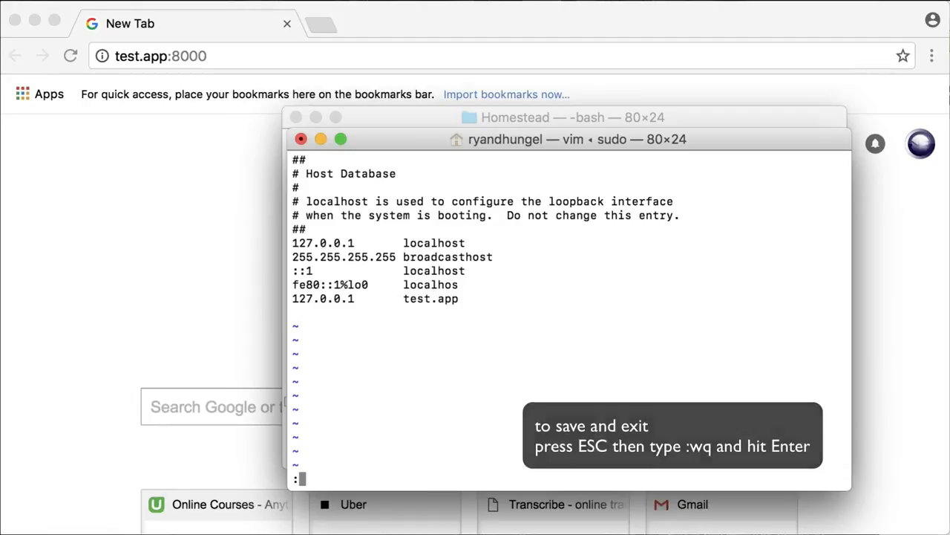
key(Enter)
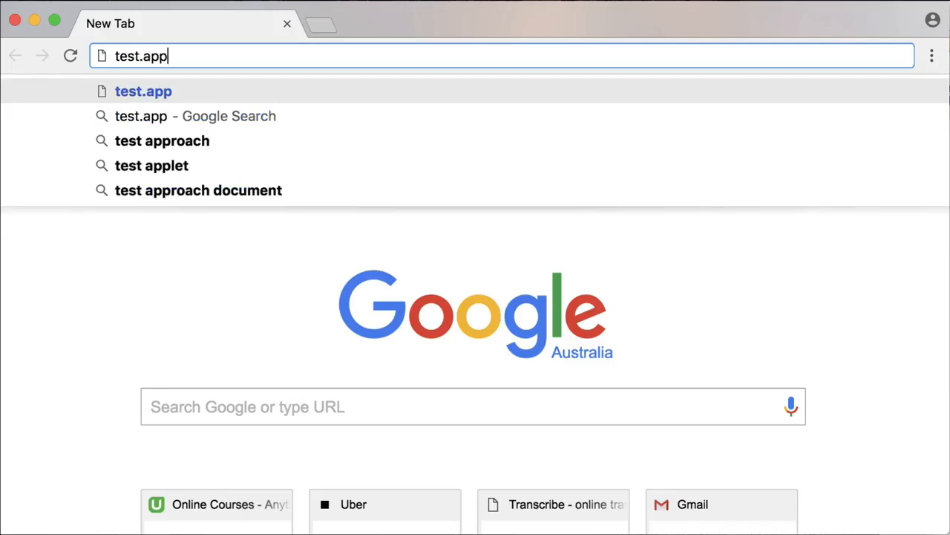
Step: Load test.app:8000 in Chrome to show the 'installing Laravel' test page
text(:8)
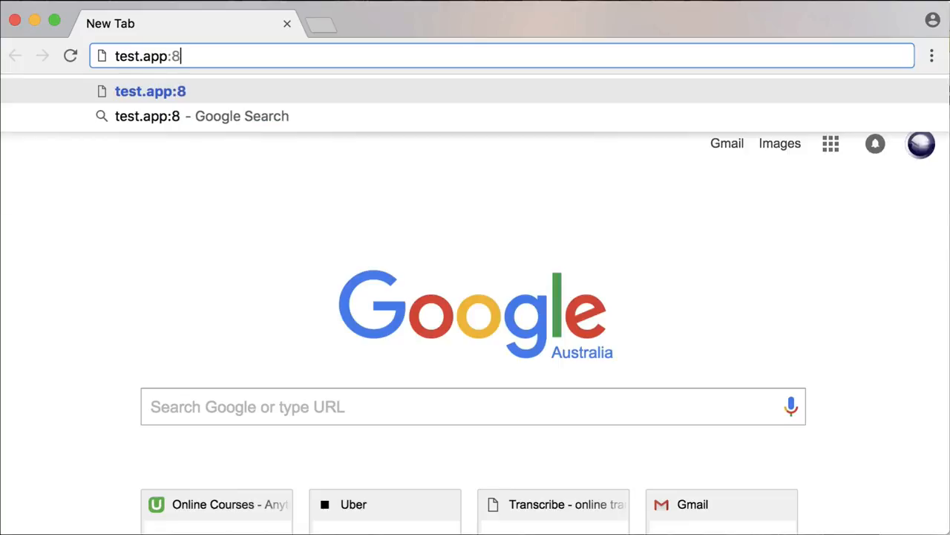
text(000)
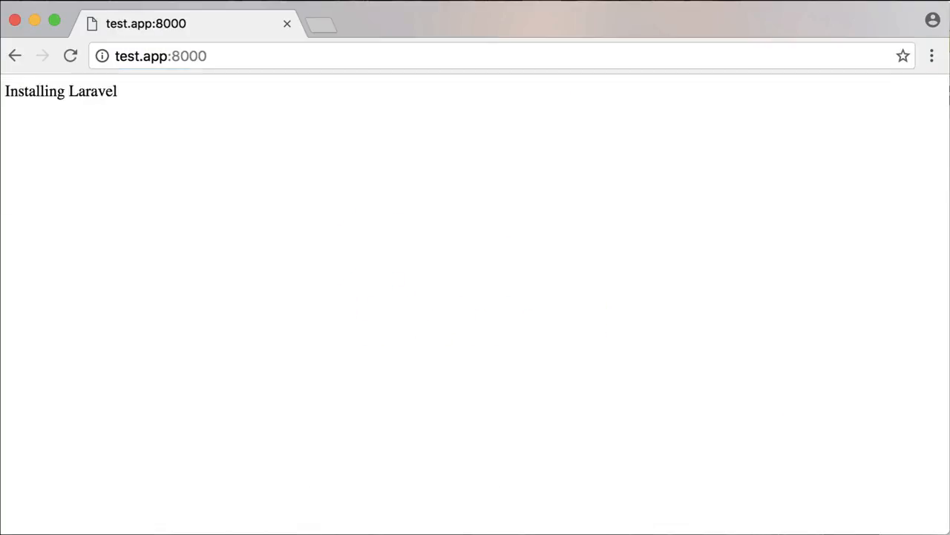
double_click(96, 93)
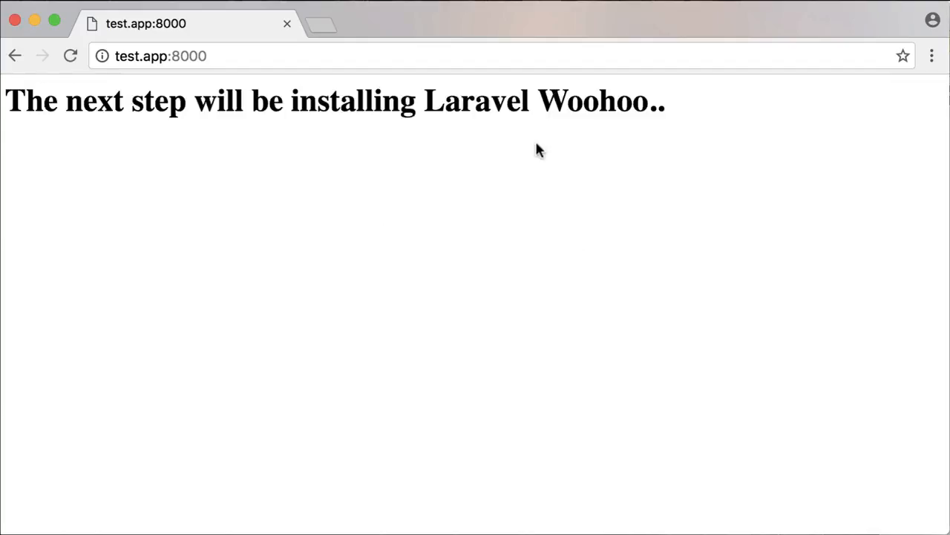
mouse_move(597, 151)
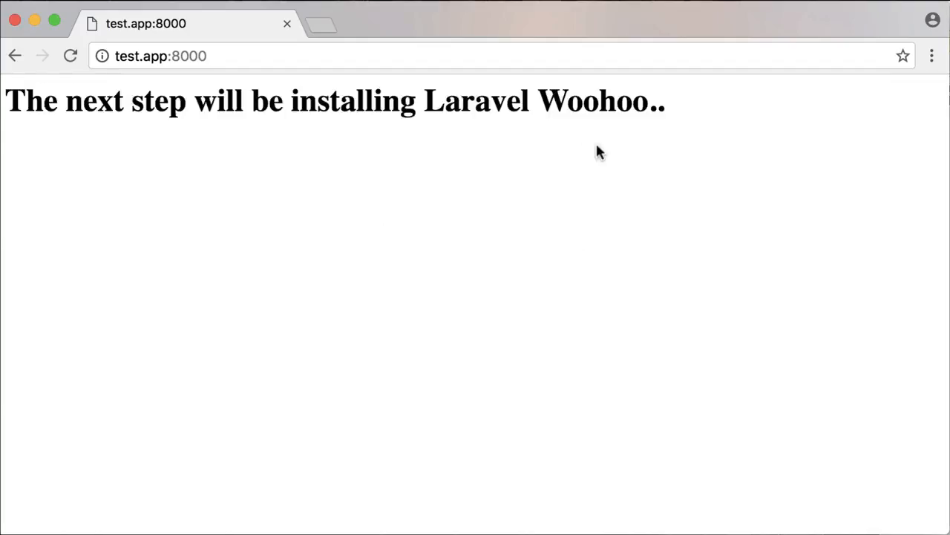